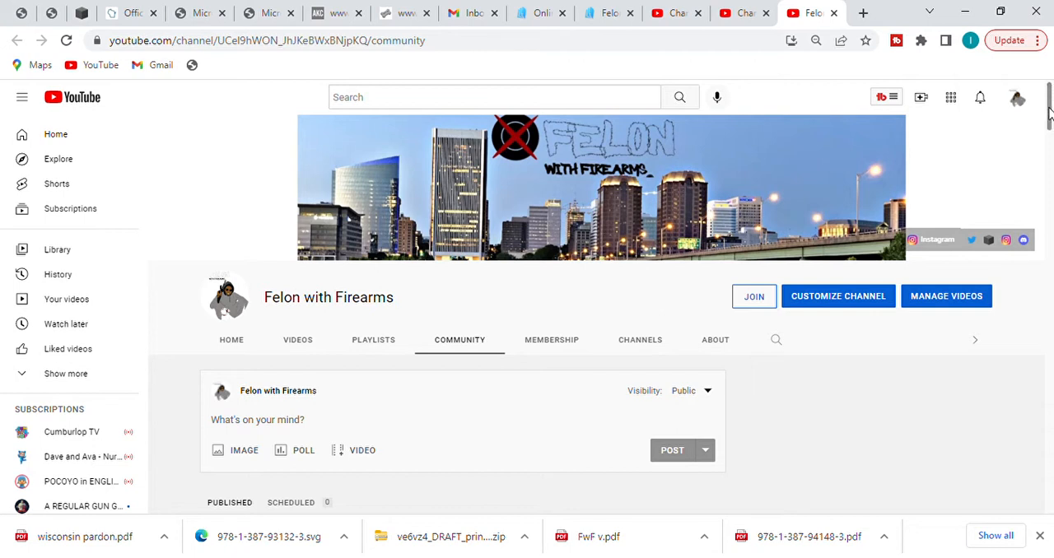
Scroll the Community tab past the post composer to the gun rights restoration book post
{"action": "scroll", "scroll_direction": "down", "scroll_amount": 3}
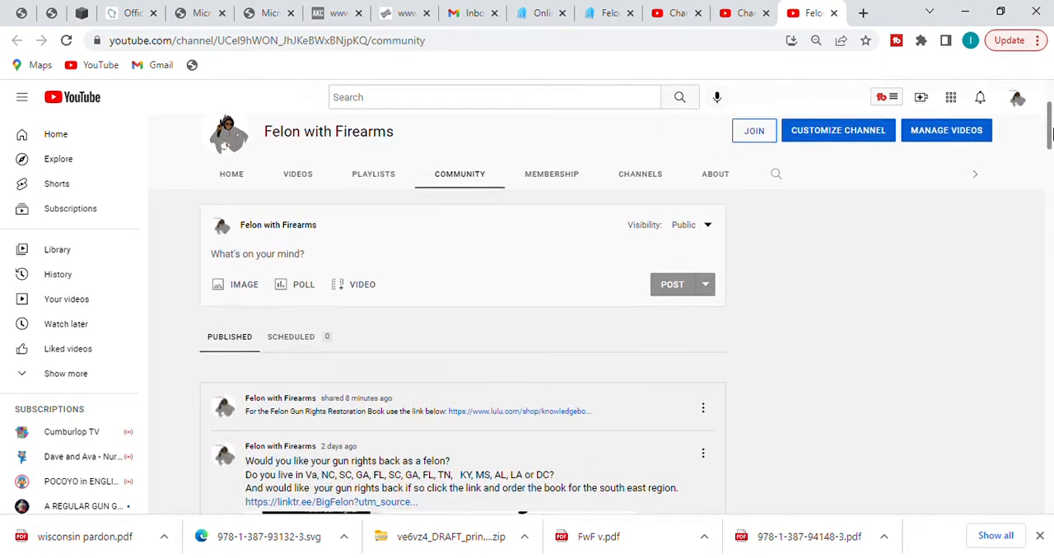
{"action": "scroll", "scroll_direction": "down", "scroll_amount": 3}
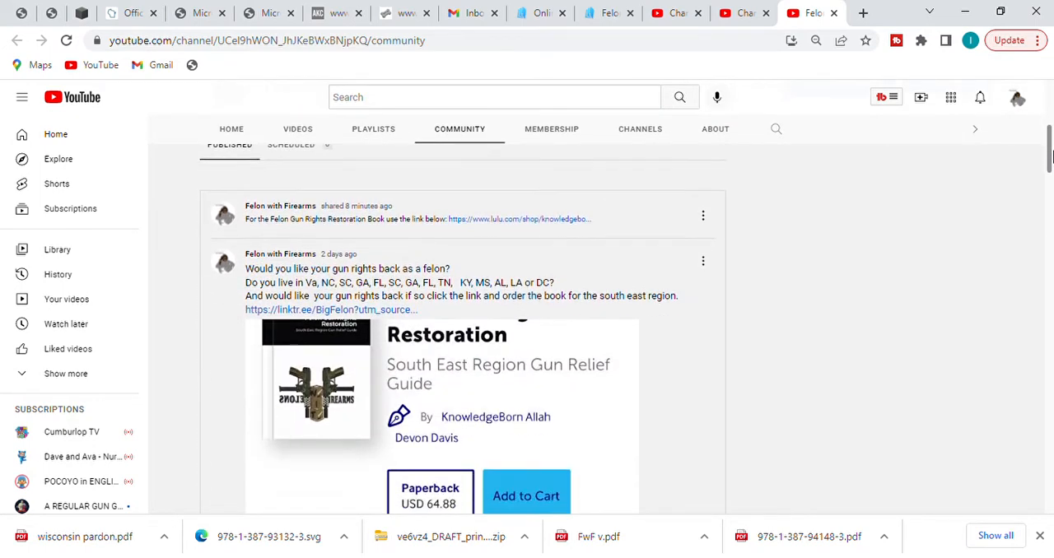
{"action": "scroll", "scroll_direction": "down", "scroll_amount": 3}
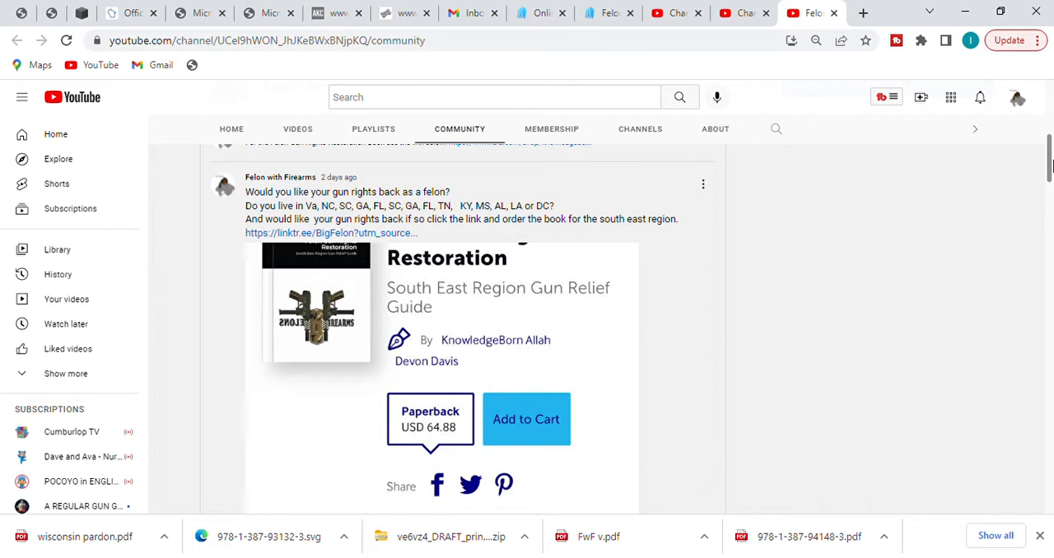
Scroll to the members-only Wisconsin post on firearm rights and governor's pardon policy
{"action": "scroll", "scroll_direction": "down", "scroll_amount": 3}
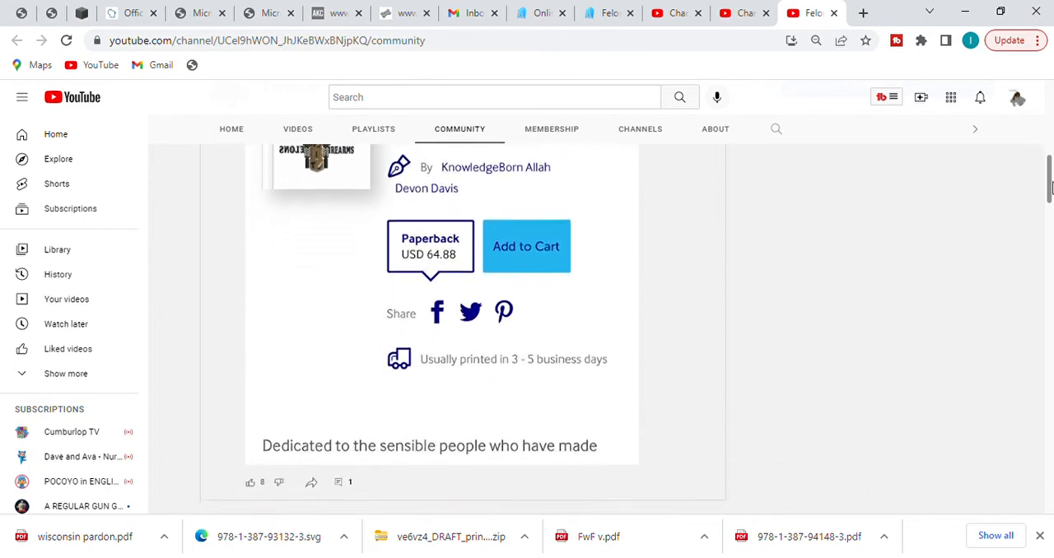
{"action": "scroll", "scroll_direction": "down", "scroll_amount": 3}
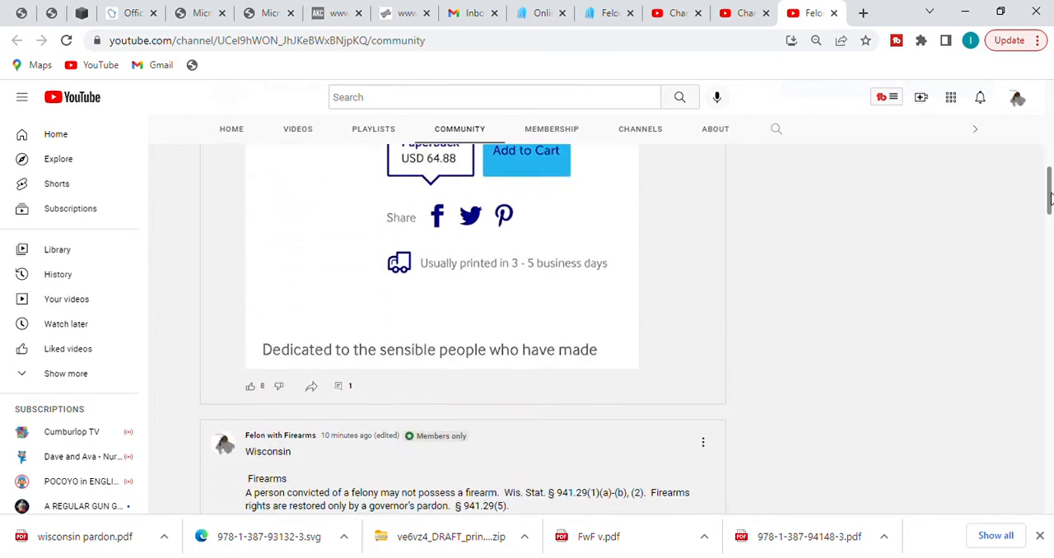
{"action": "scroll", "scroll_direction": "down", "scroll_amount": 3}
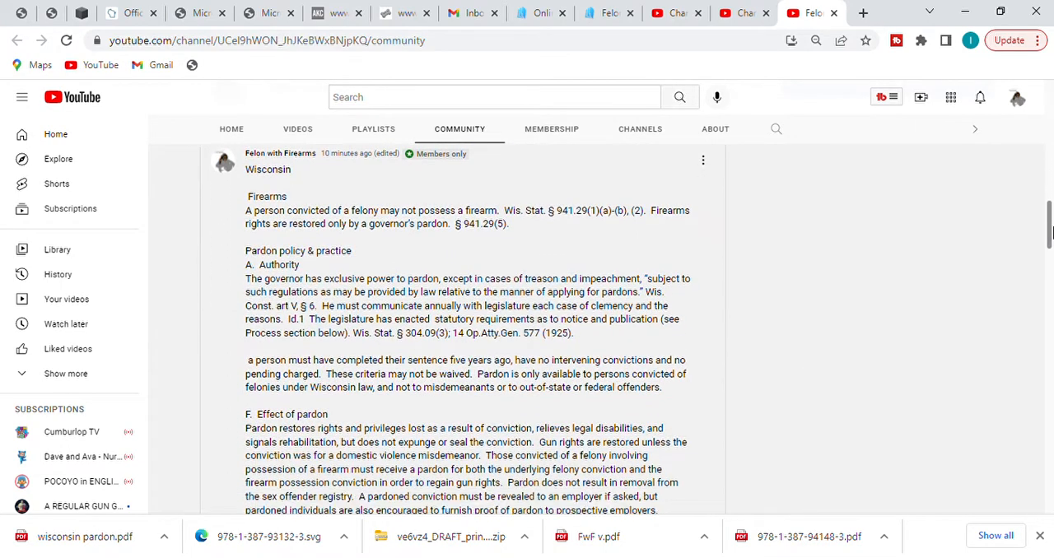
{"action": "scroll", "scroll_direction": "up", "scroll_amount": 3}
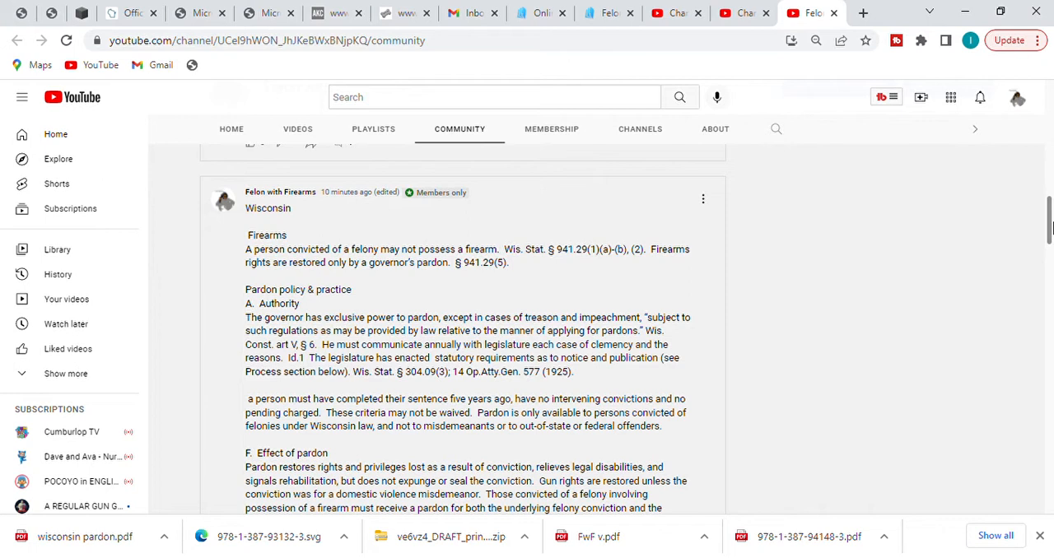
{"action": "mouse_move", "coordinate": [645, 305]}
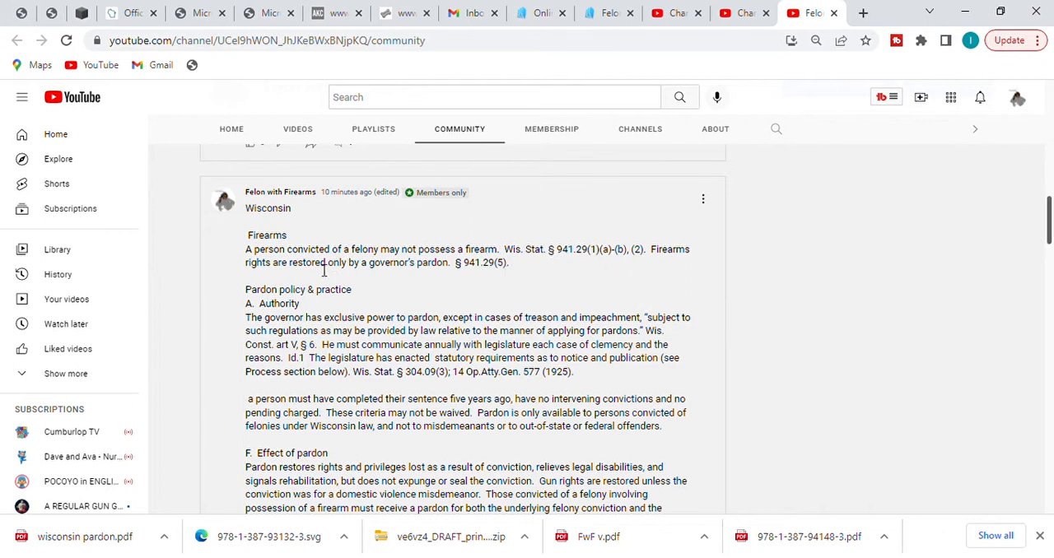
{"action": "mouse_move", "coordinate": [420, 261]}
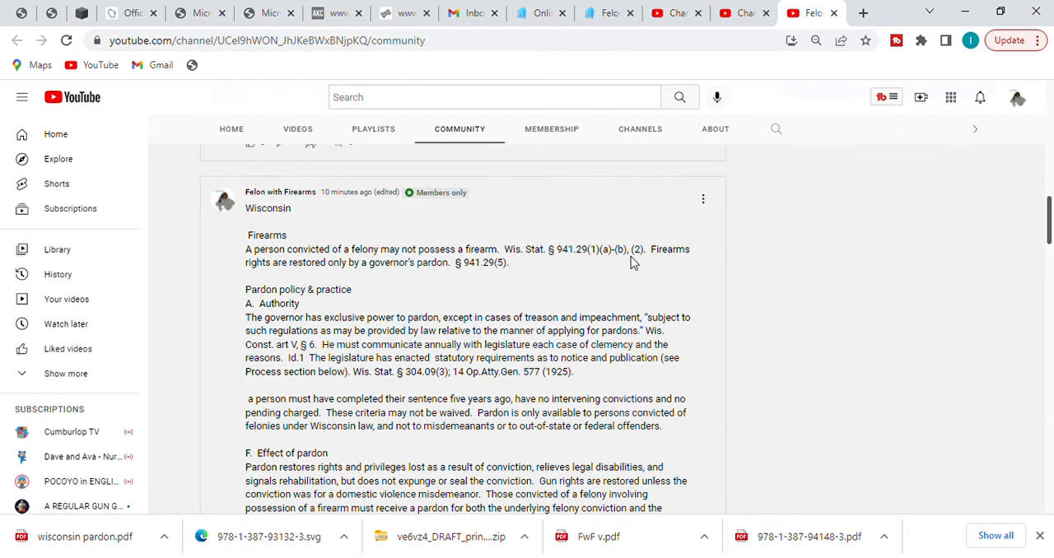
{"action": "mouse_move", "coordinate": [598, 265]}
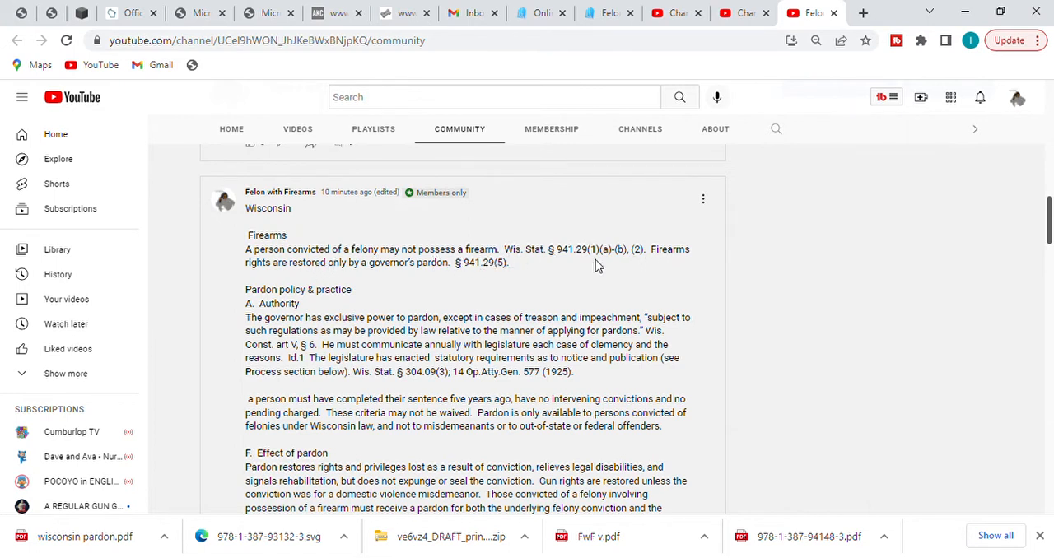
{"action": "mouse_move", "coordinate": [492, 279]}
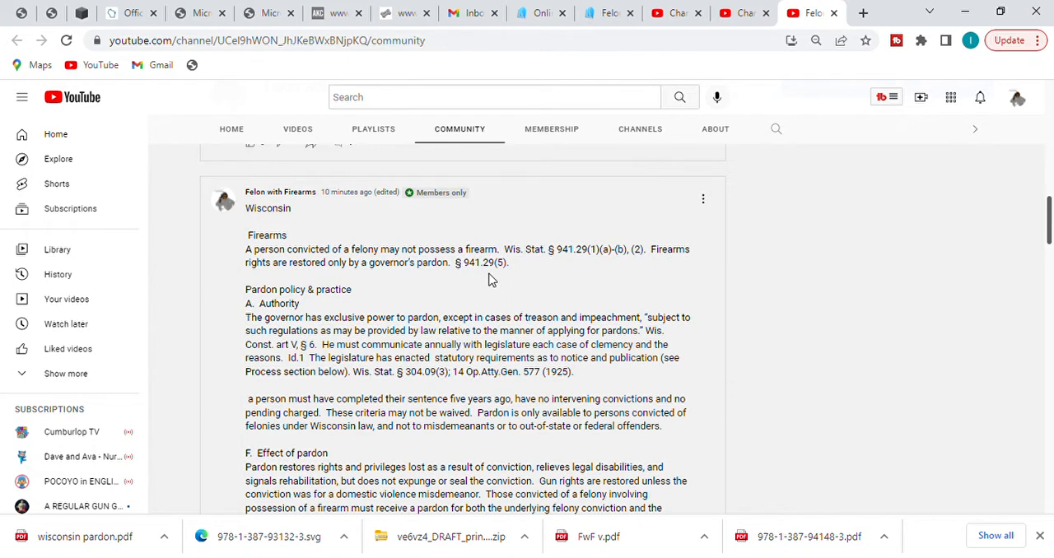
{"action": "mouse_move", "coordinate": [601, 271]}
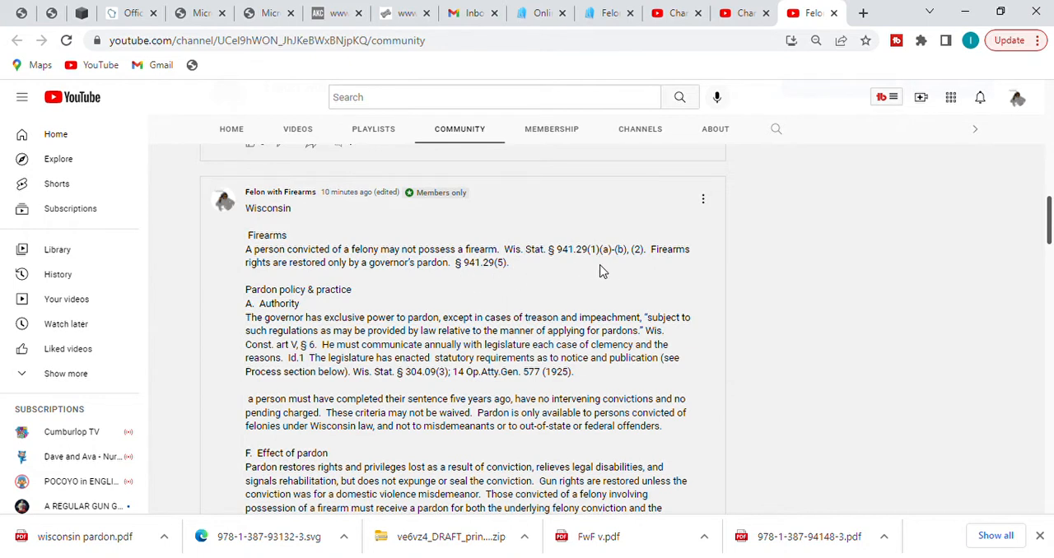
{"action": "mouse_move", "coordinate": [274, 285]}
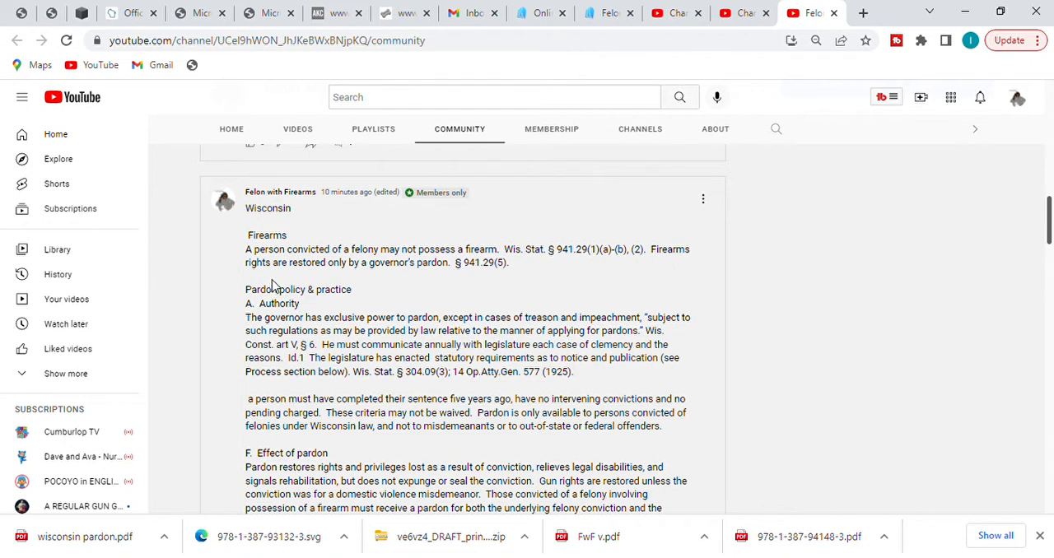
{"action": "mouse_move", "coordinate": [331, 270]}
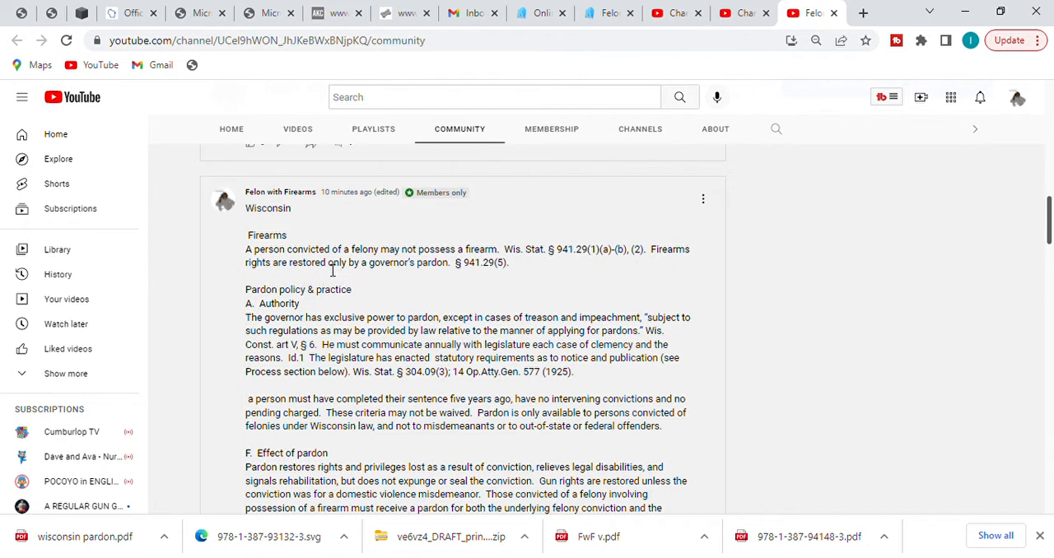
{"action": "mouse_move", "coordinate": [449, 295]}
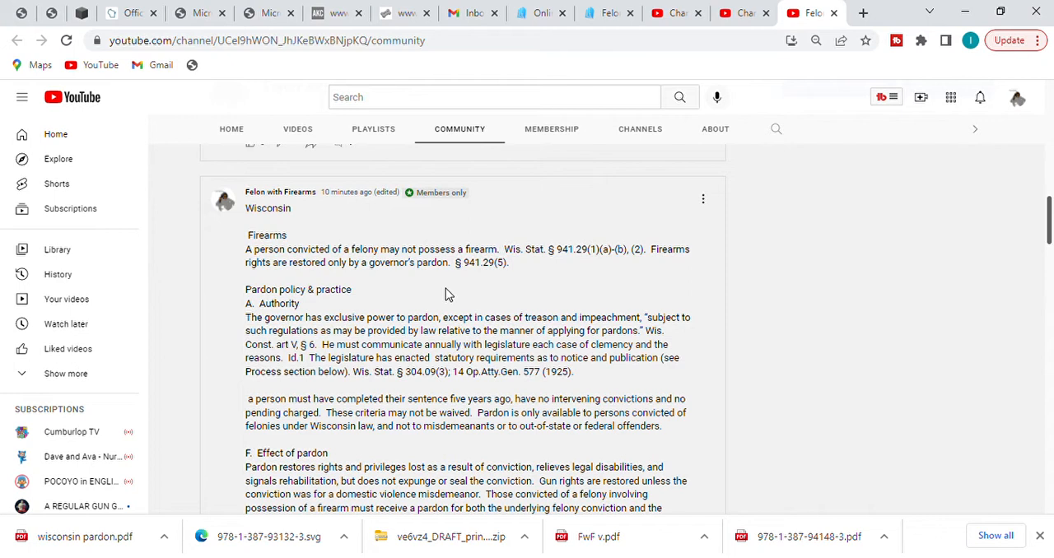
{"action": "mouse_move", "coordinate": [347, 425]}
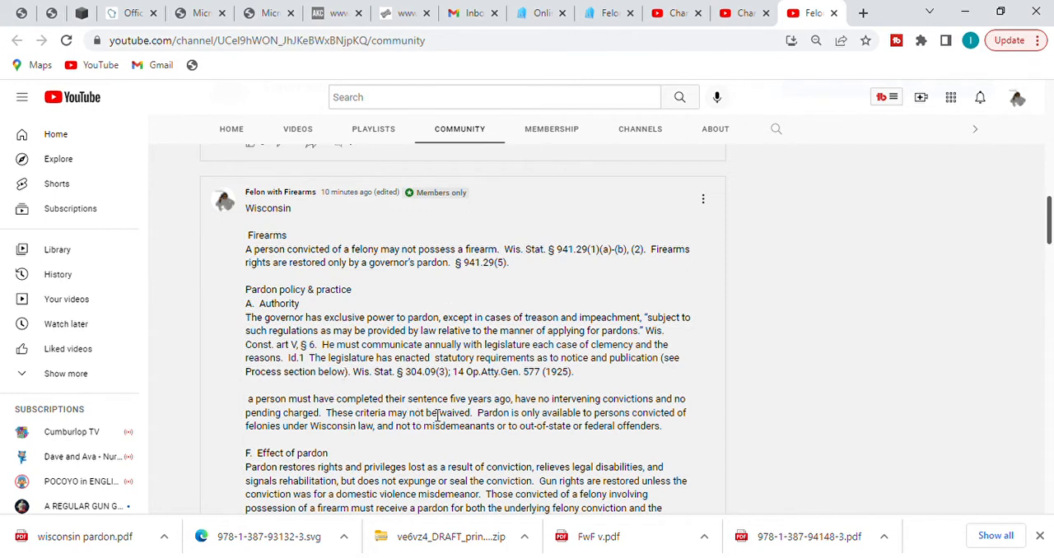
{"action": "mouse_move", "coordinate": [550, 422]}
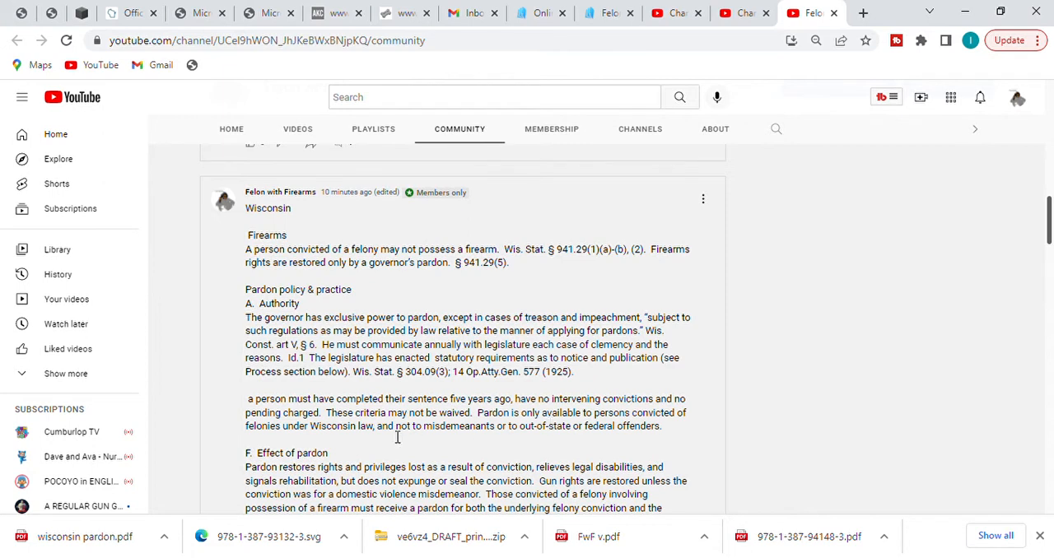
{"action": "mouse_move", "coordinate": [328, 437]}
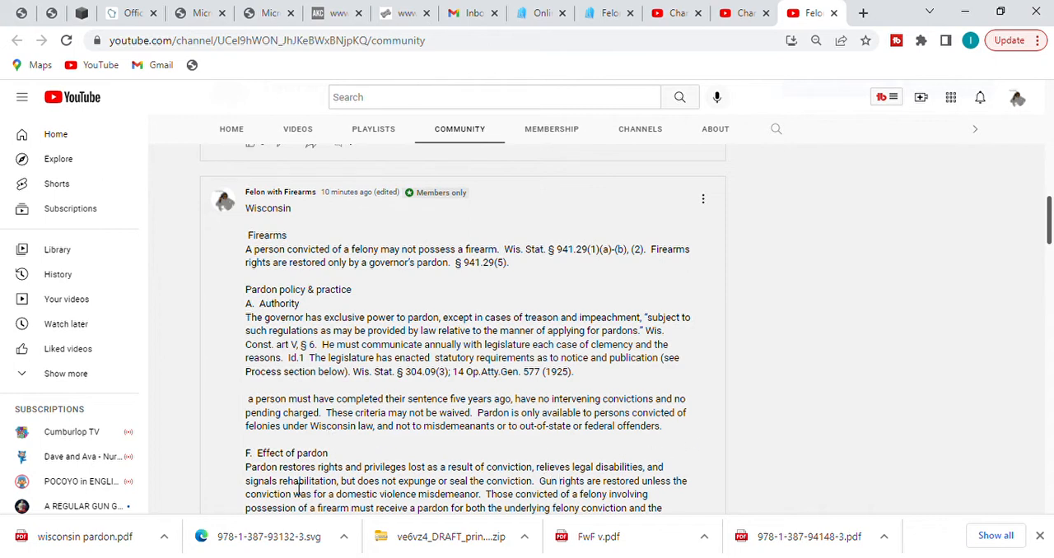
{"action": "mouse_move", "coordinate": [391, 449]}
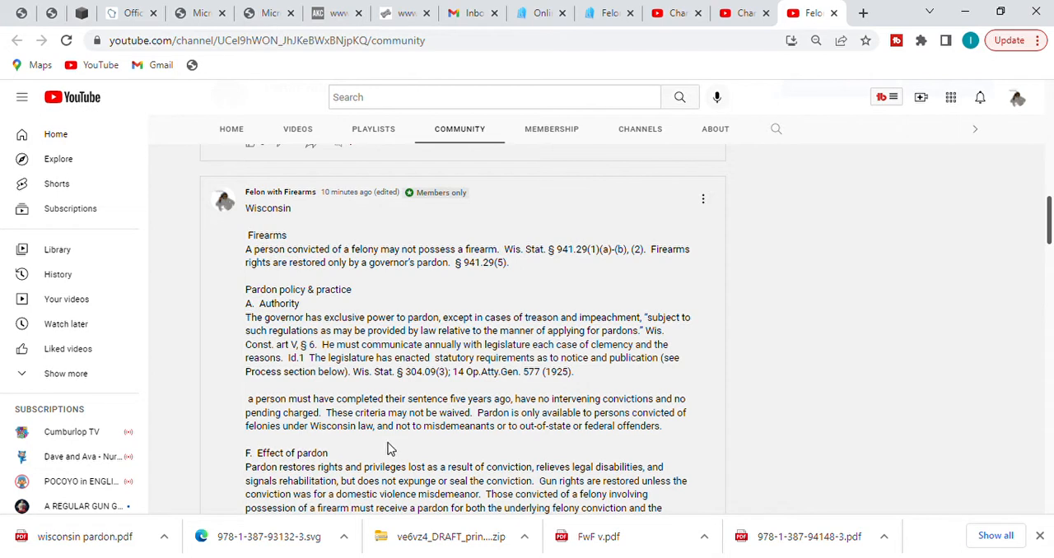
{"action": "mouse_move", "coordinate": [428, 445]}
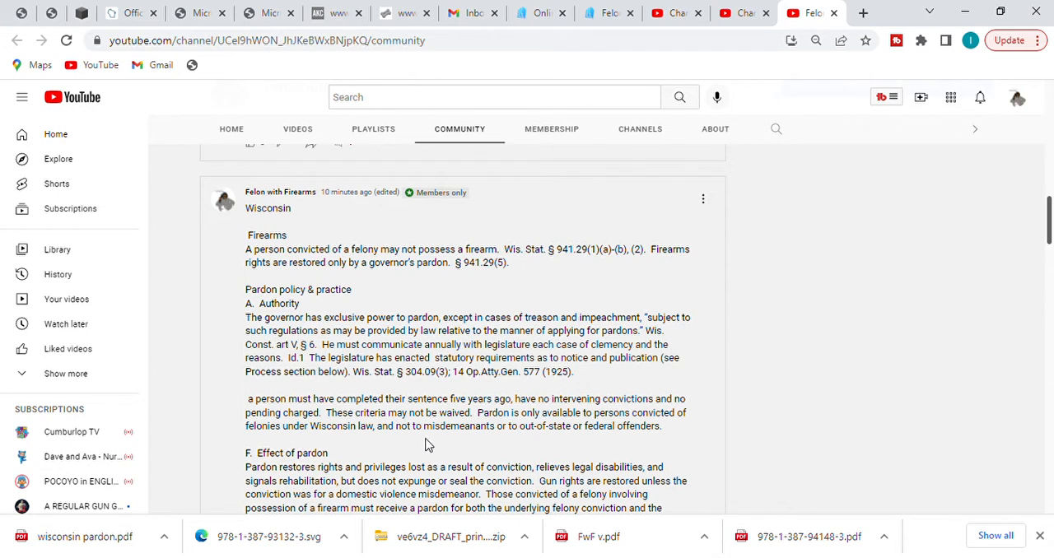
{"action": "mouse_move", "coordinate": [410, 447]}
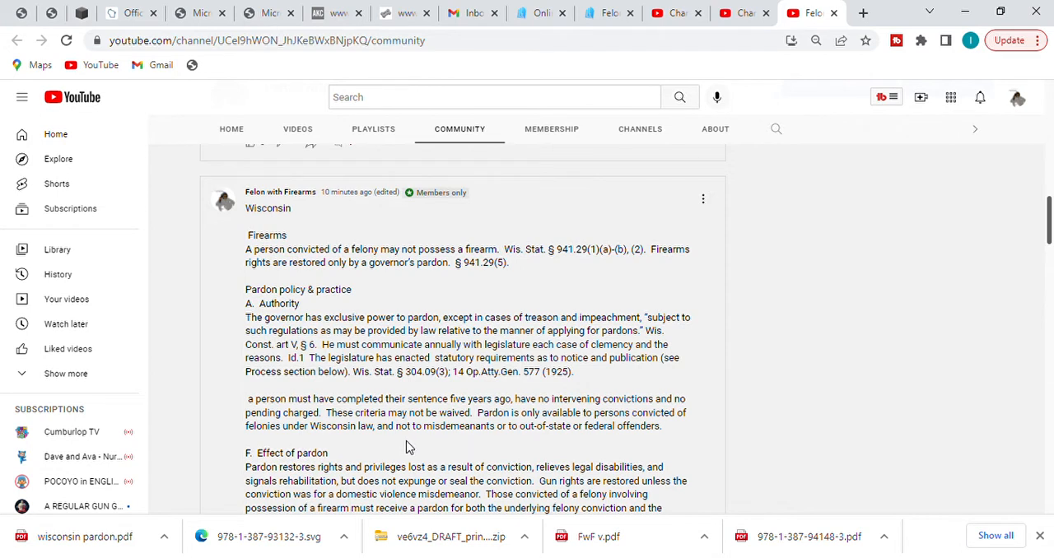
{"action": "mouse_move", "coordinate": [507, 445]}
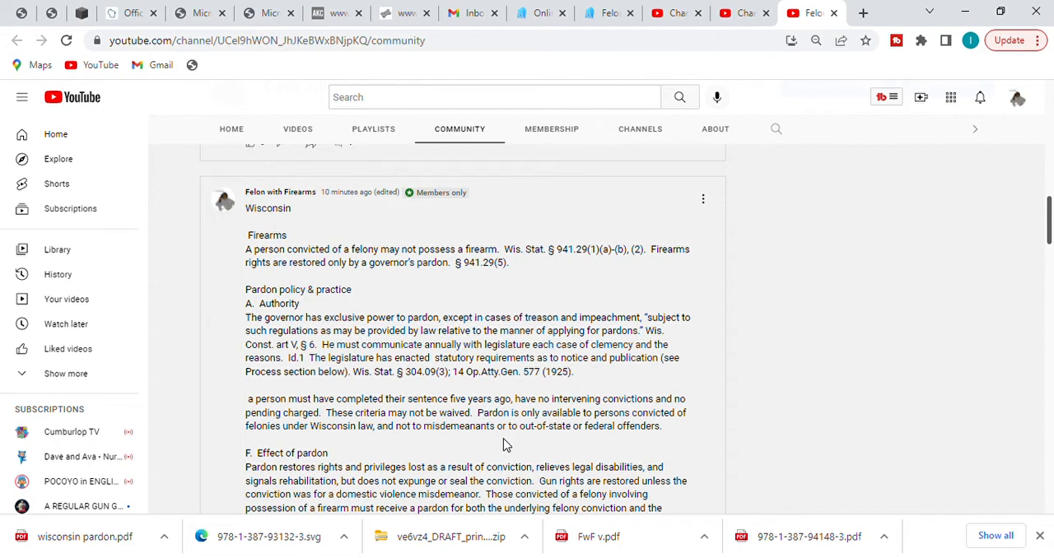
{"action": "mouse_move", "coordinate": [570, 443]}
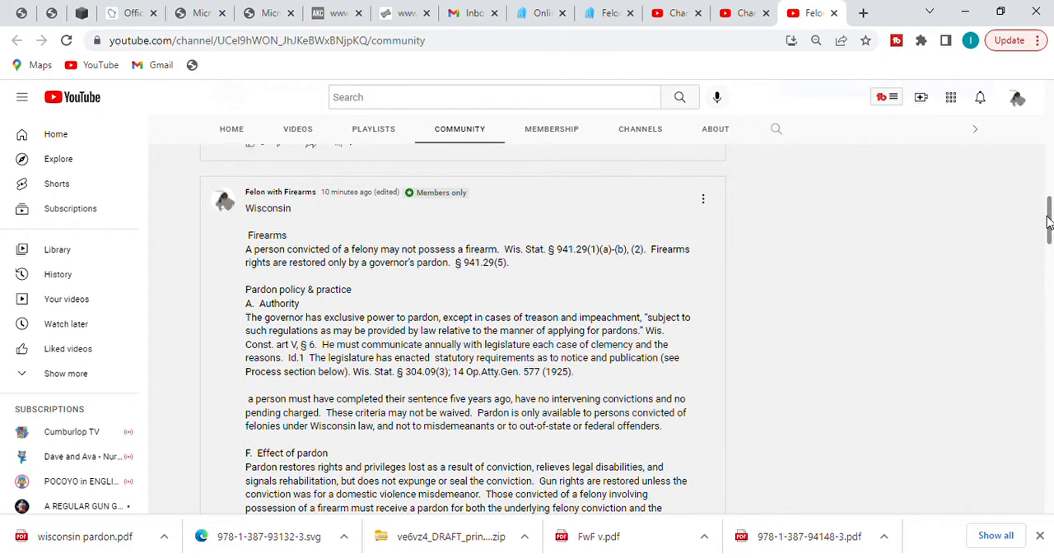
Scroll down to the missing court records answer and the Pardon Advisory Board address
{"action": "scroll", "scroll_direction": "down", "scroll_amount": 3}
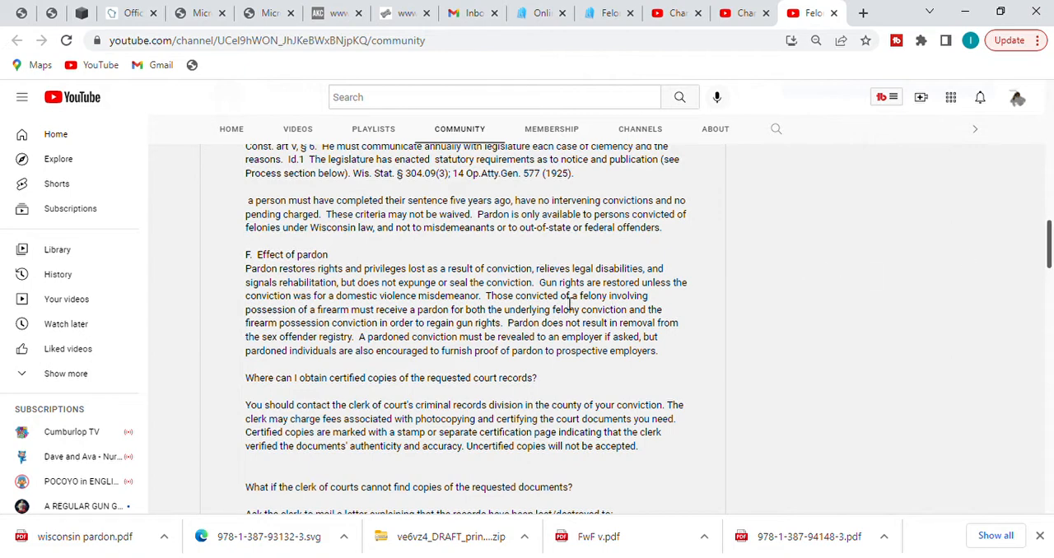
{"action": "mouse_move", "coordinate": [657, 296]}
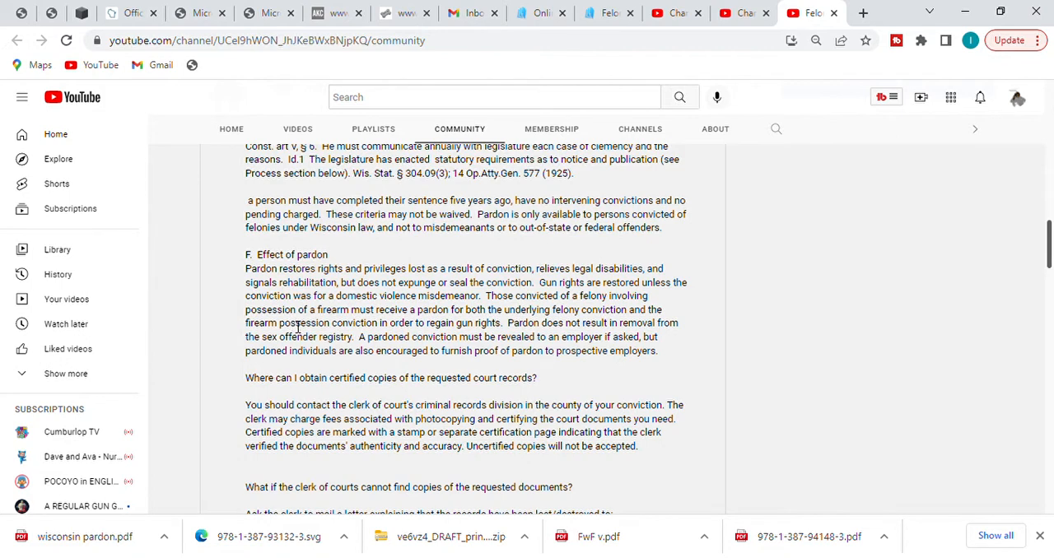
{"action": "mouse_move", "coordinate": [441, 321]}
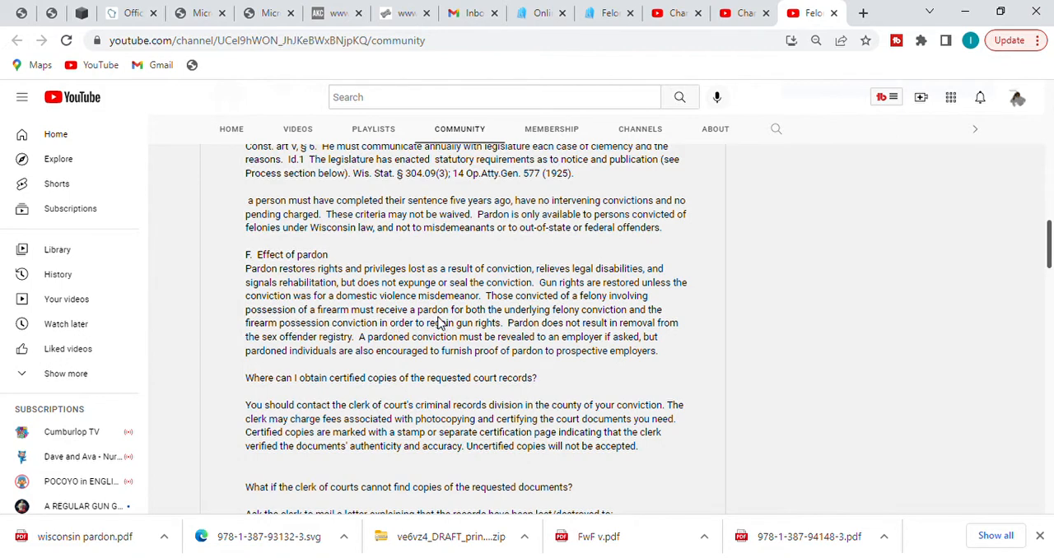
{"action": "mouse_move", "coordinate": [533, 332]}
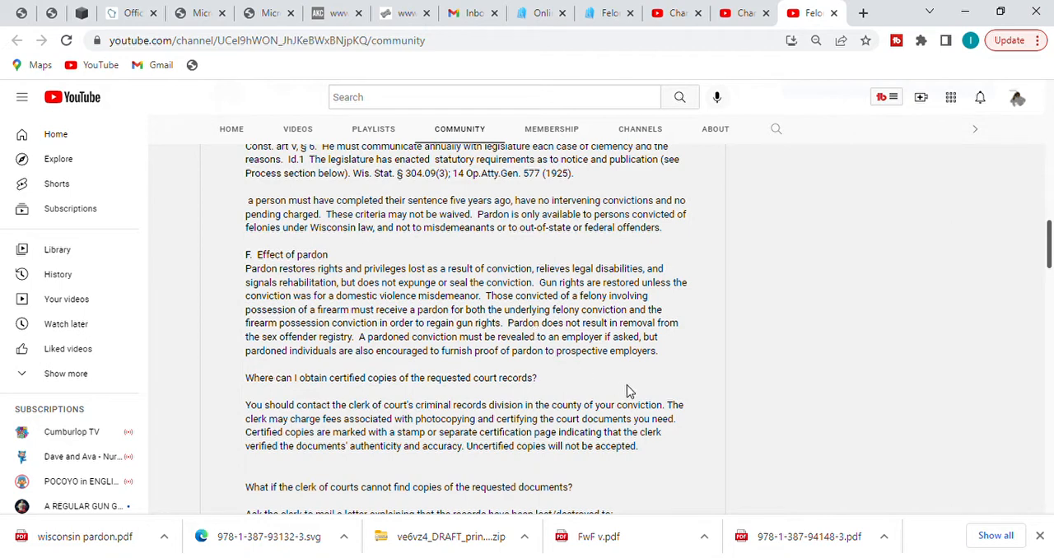
{"action": "mouse_move", "coordinate": [641, 397]}
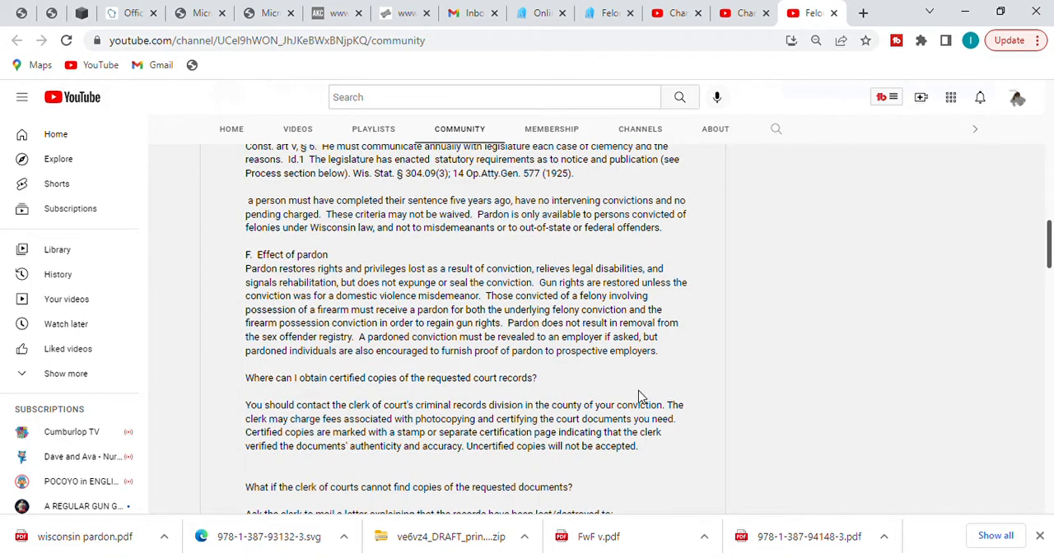
{"action": "mouse_move", "coordinate": [484, 354]}
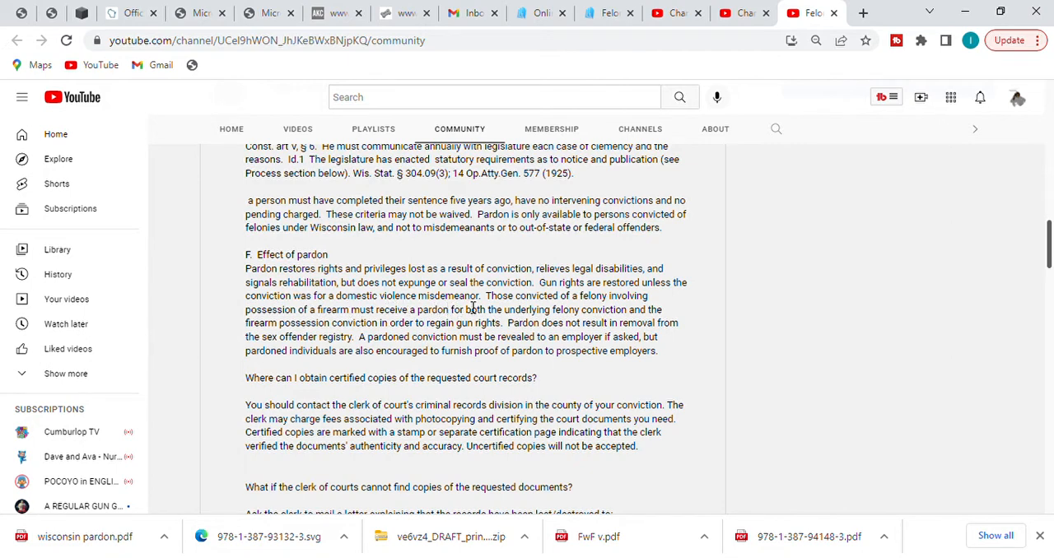
{"action": "mouse_move", "coordinate": [671, 386]}
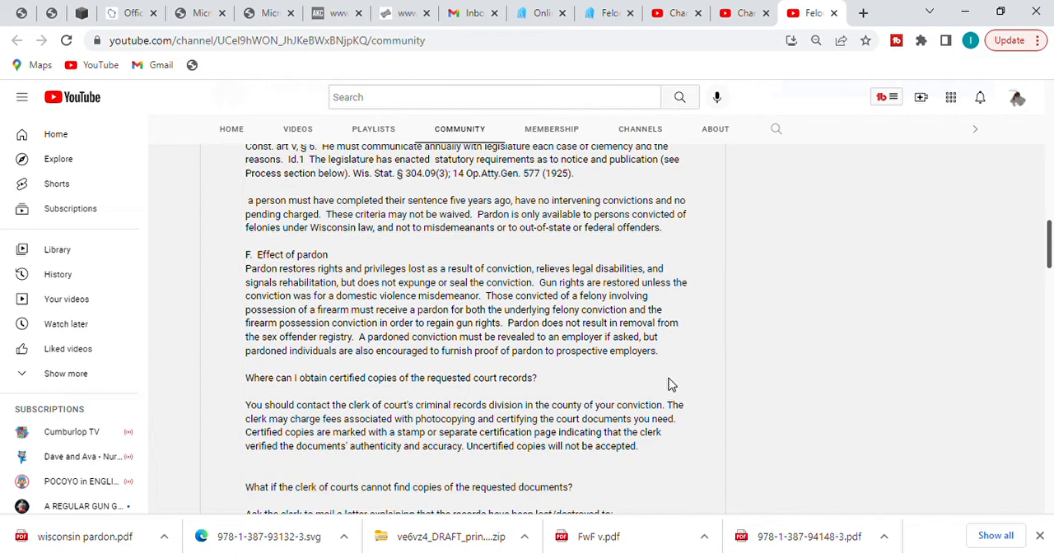
{"action": "mouse_move", "coordinate": [944, 380]}
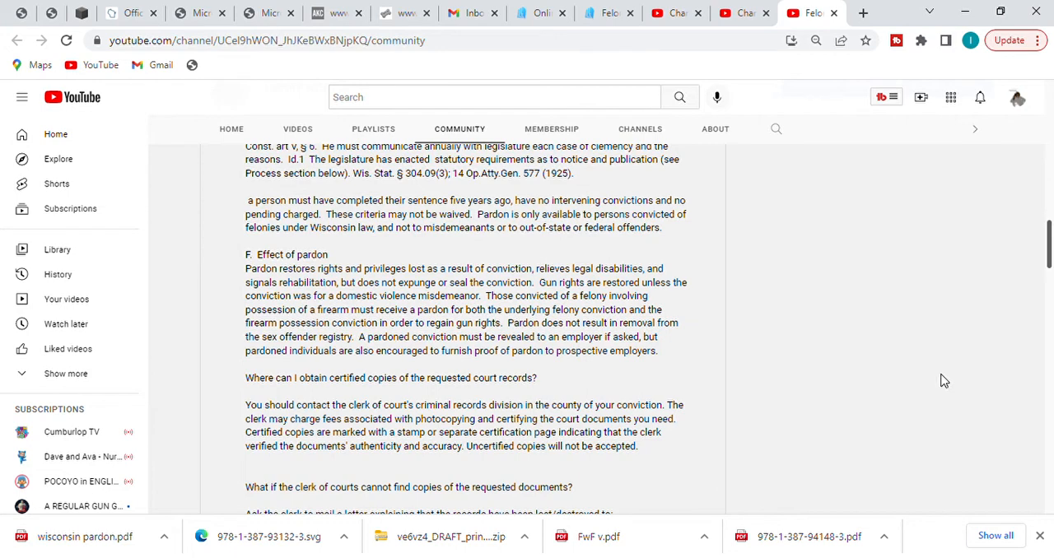
{"action": "mouse_move", "coordinate": [927, 354]}
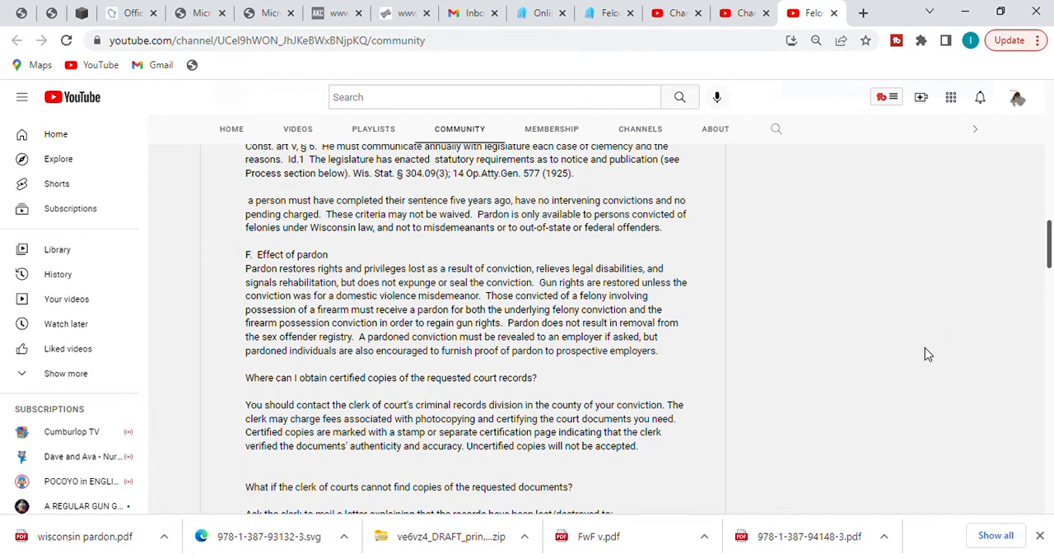
{"action": "mouse_move", "coordinate": [1048, 247]}
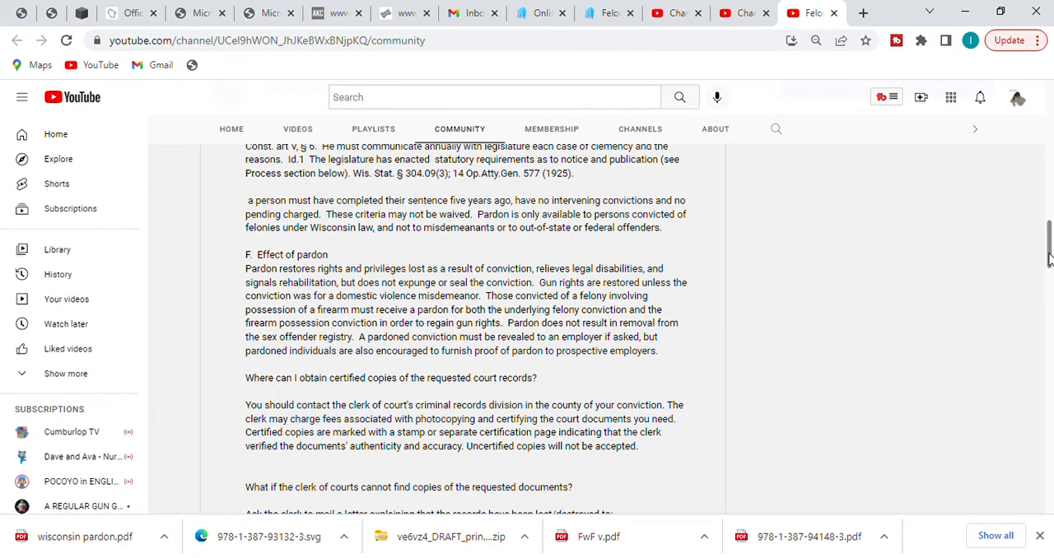
{"action": "scroll", "scroll_direction": "down", "scroll_amount": 3}
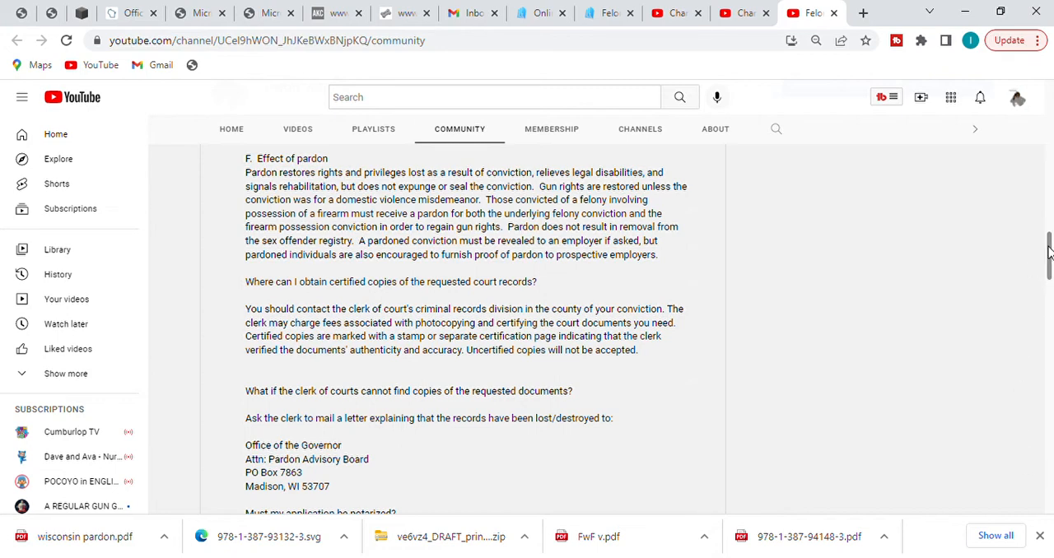
Scroll to the notarization answer and the lulu.com Felon Gun Rights Restoration Book link
{"action": "scroll", "scroll_direction": "down", "scroll_amount": 3}
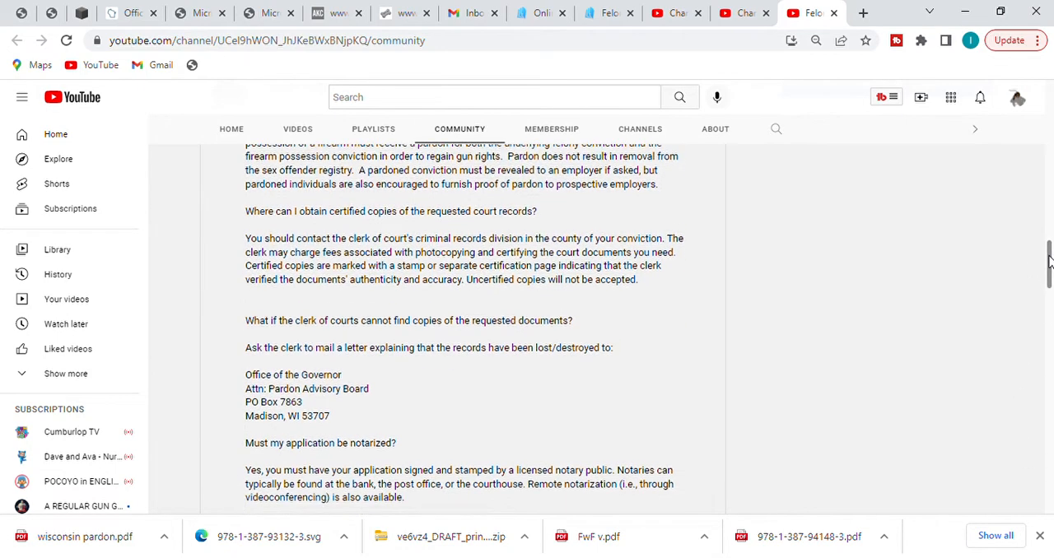
{"action": "scroll", "scroll_direction": "down", "scroll_amount": 3}
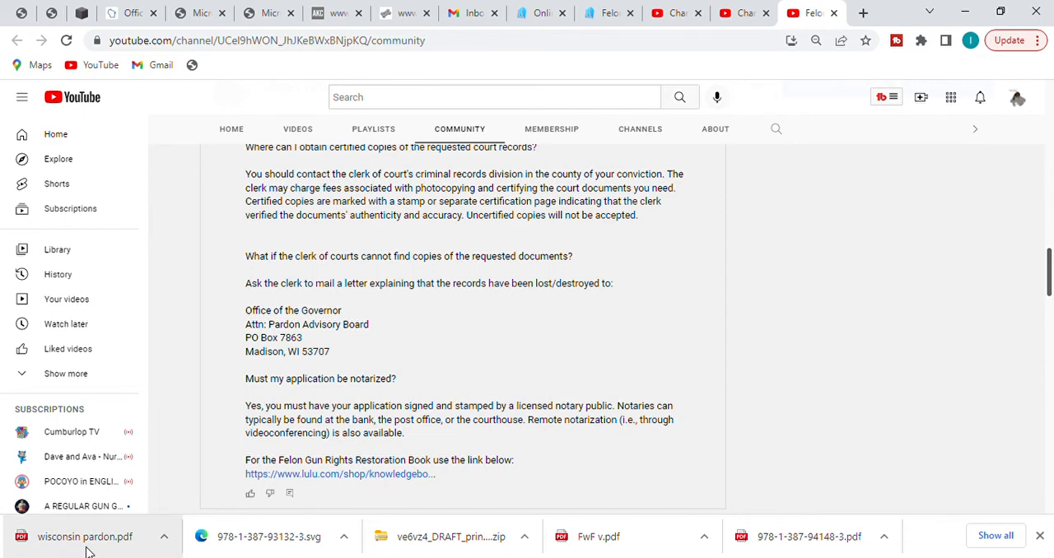
Open wisconsin pardon.pdf from the downloads bar and select its local file path
{"action": "left_click", "coordinate": [85, 536]}
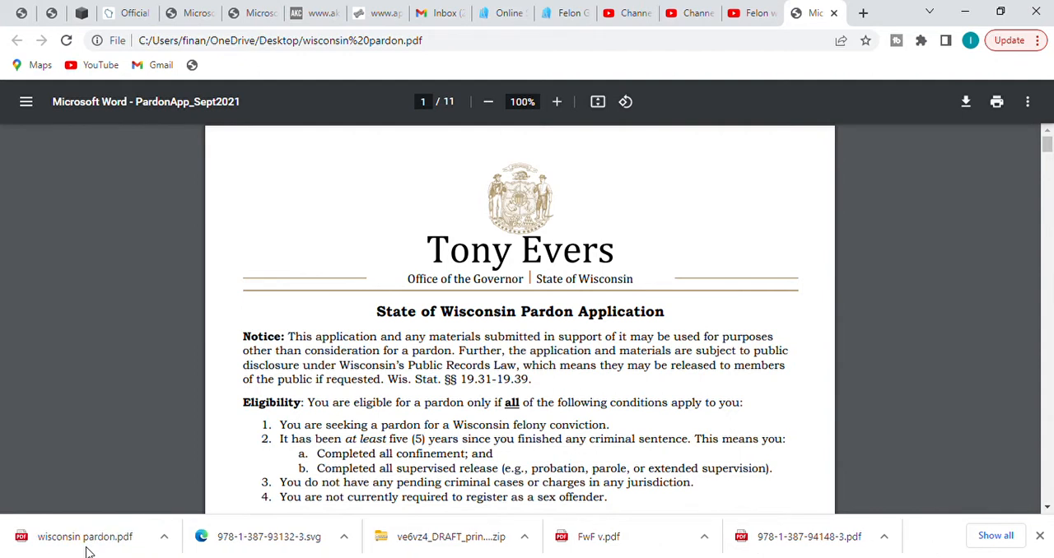
{"action": "left_click", "coordinate": [280, 40]}
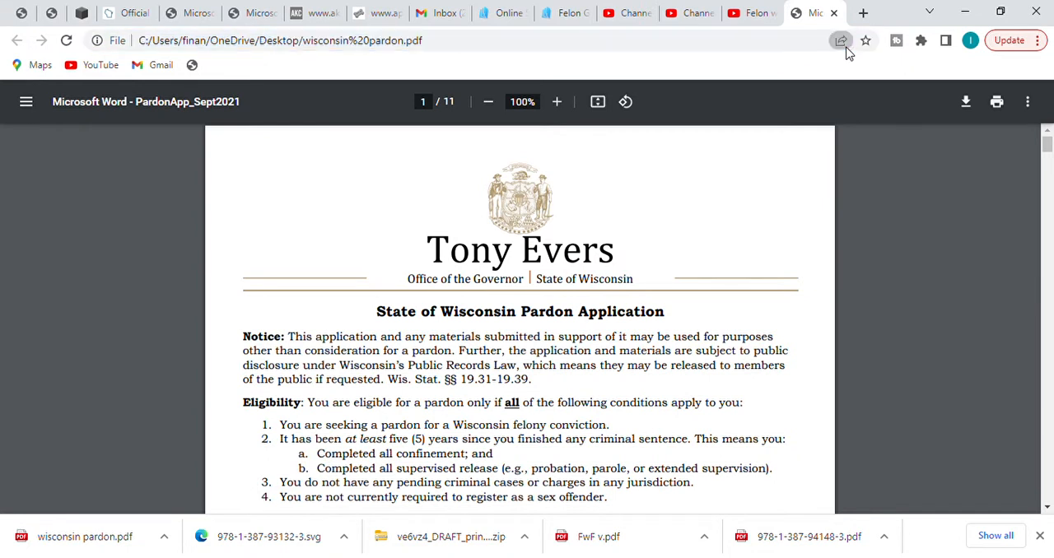
{"action": "left_click", "coordinate": [280, 39]}
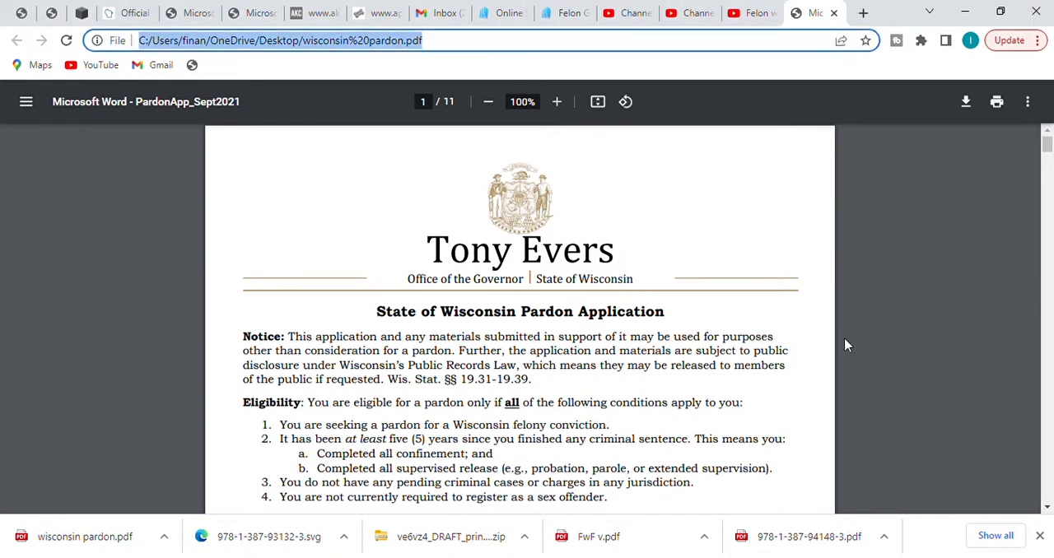
{"action": "mouse_move", "coordinate": [1046, 509]}
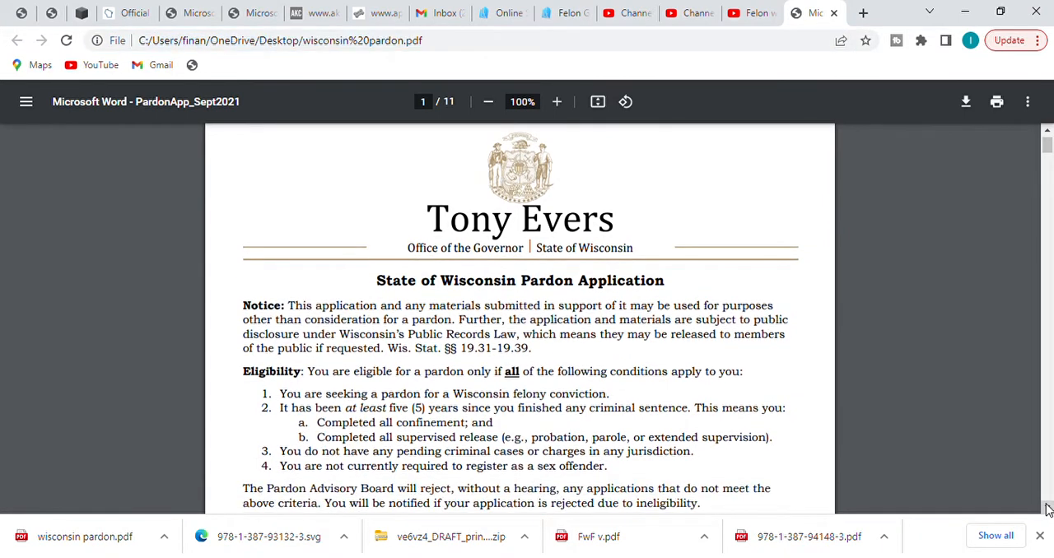
{"action": "scroll", "scroll_direction": "down", "scroll_amount": 3}
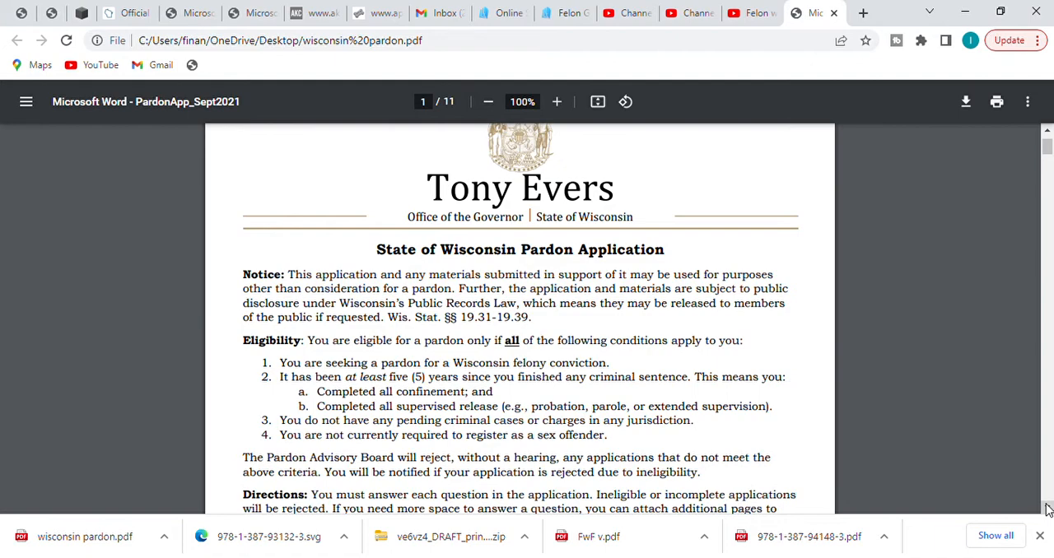
Scroll through page 1's mailing address, preparer rules and process down to 'Last revised: August 2021'
{"action": "scroll", "scroll_direction": "down", "scroll_amount": 3}
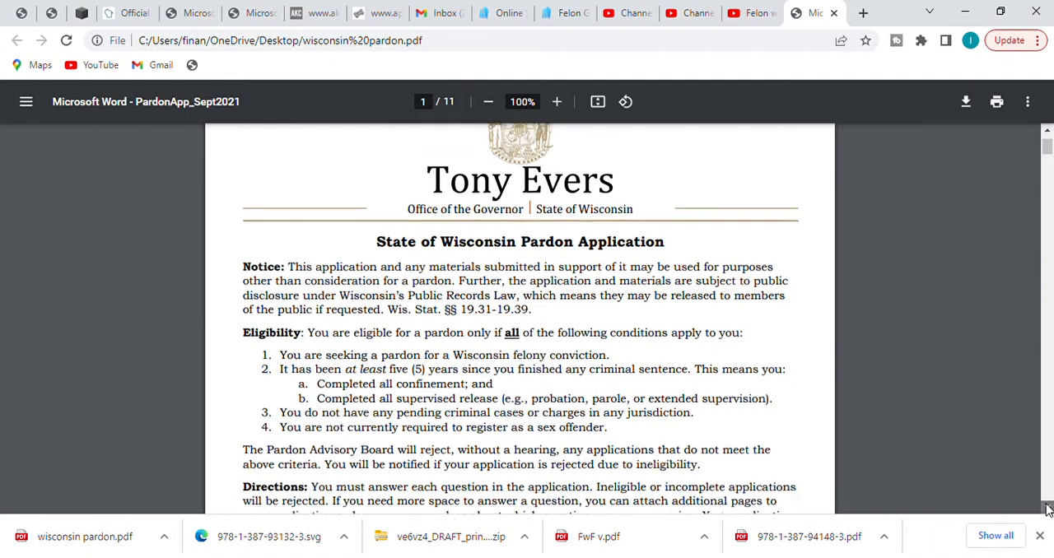
{"action": "scroll", "scroll_direction": "down", "scroll_amount": 3}
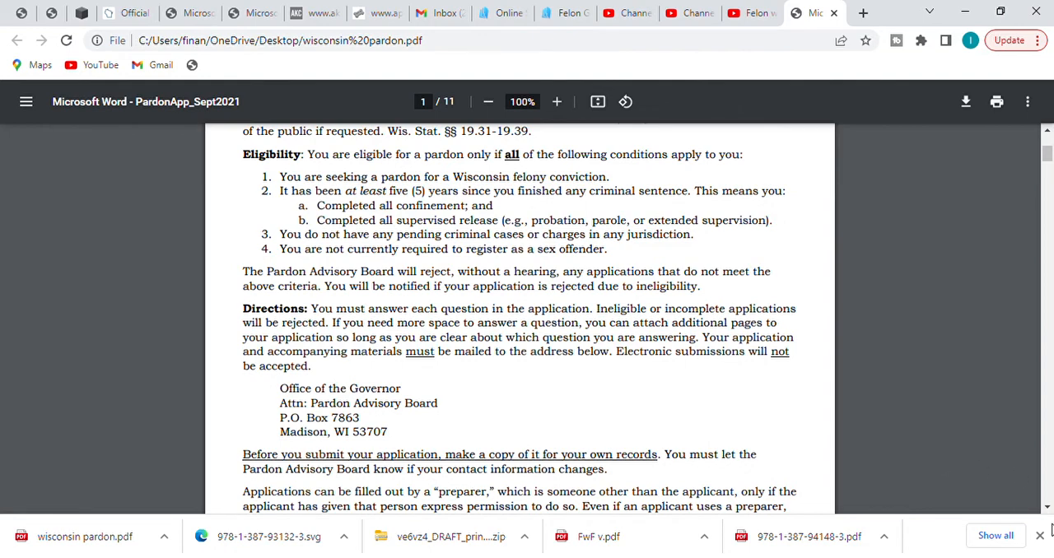
{"action": "scroll", "scroll_direction": "down", "scroll_amount": 3}
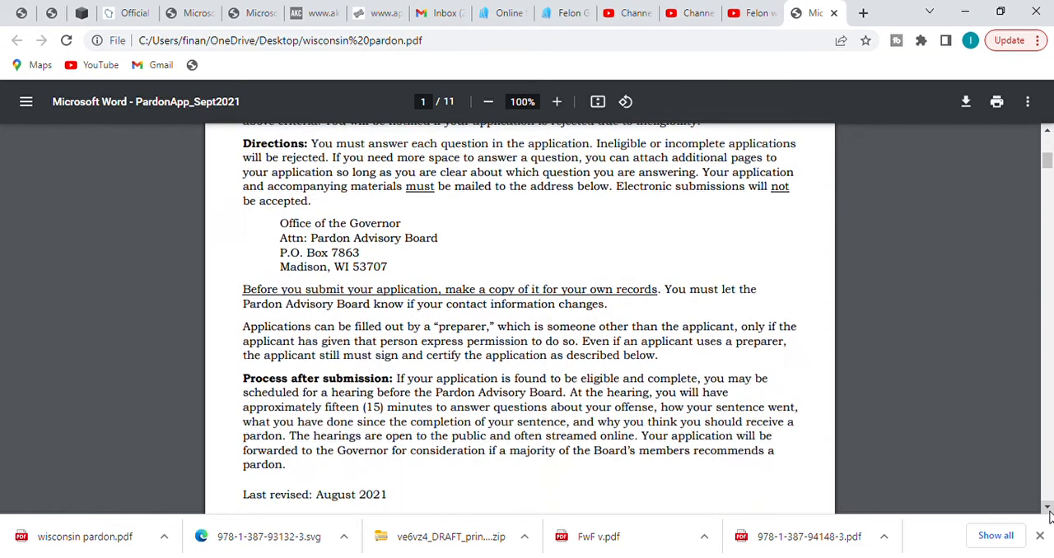
{"action": "scroll", "scroll_direction": "down", "scroll_amount": 3}
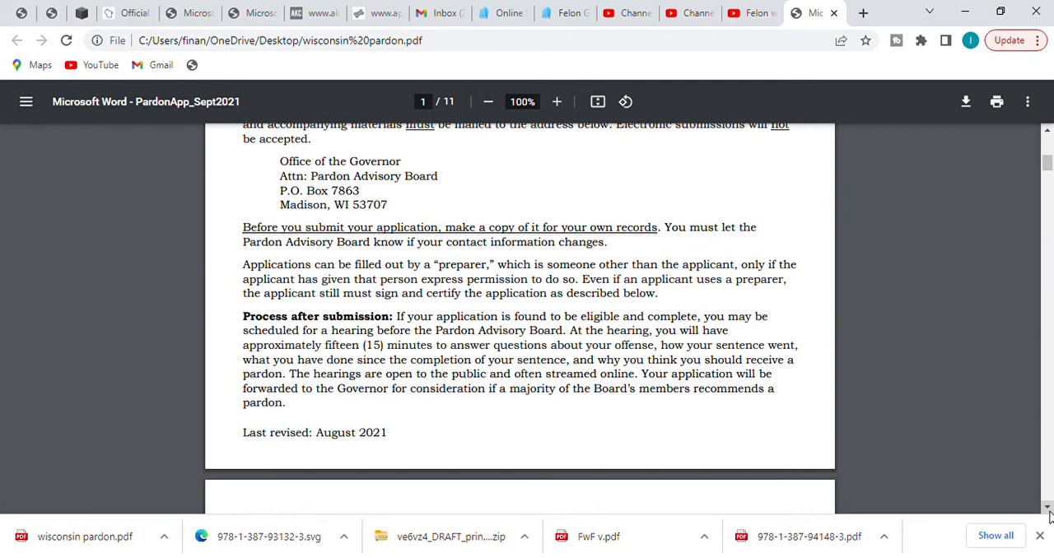
Scroll past page 2's Section 1 personal information to the Section 2: Criminal History table
{"action": "scroll", "scroll_direction": "down", "scroll_amount": 3}
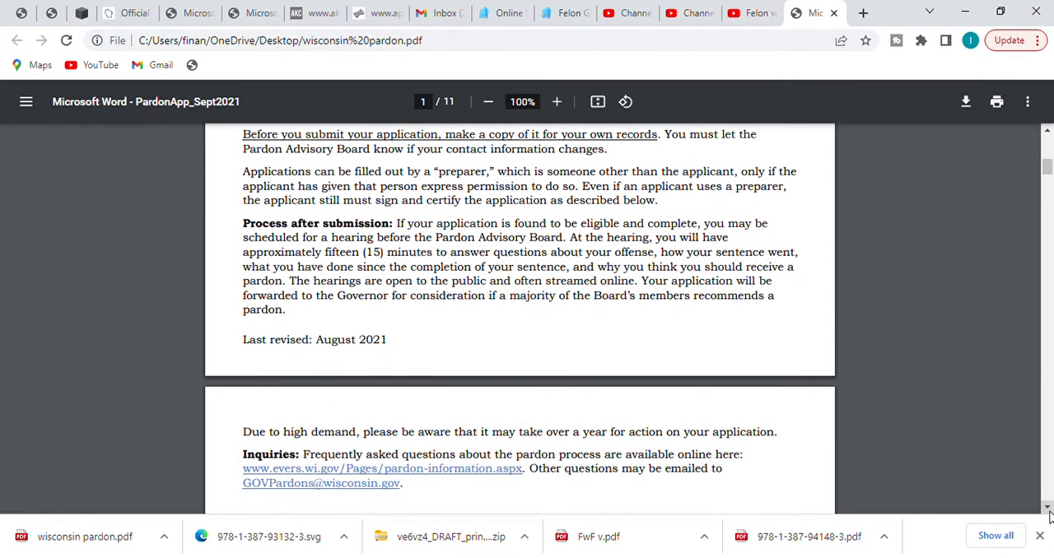
{"action": "scroll", "scroll_direction": "down", "scroll_amount": 3}
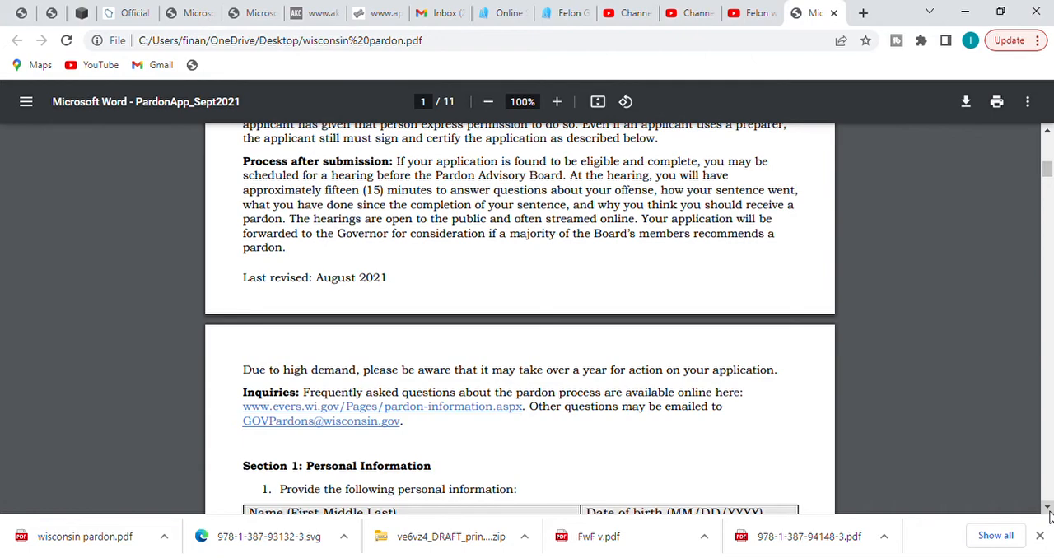
{"action": "scroll", "scroll_direction": "down", "scroll_amount": 3}
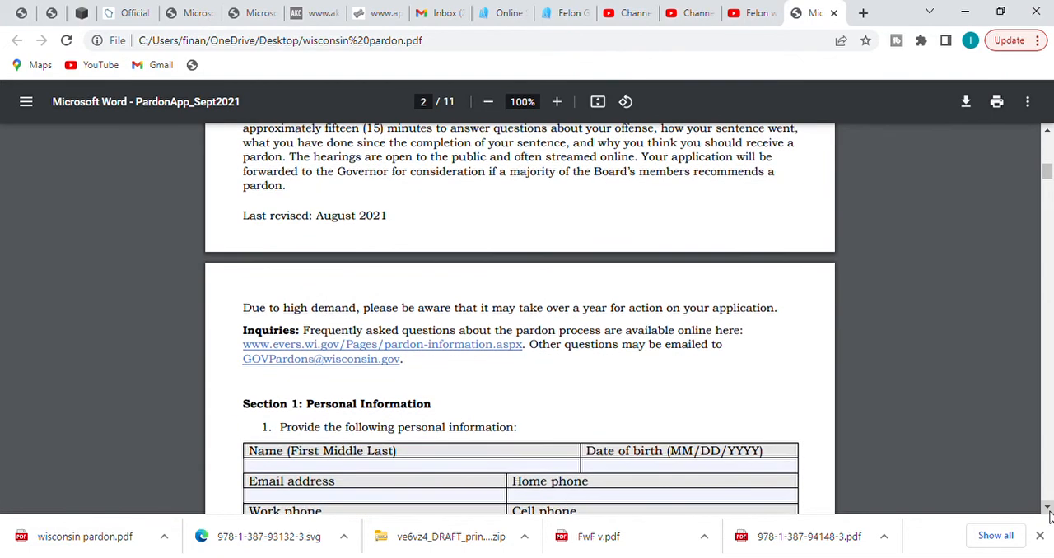
{"action": "scroll", "scroll_direction": "down", "scroll_amount": 3}
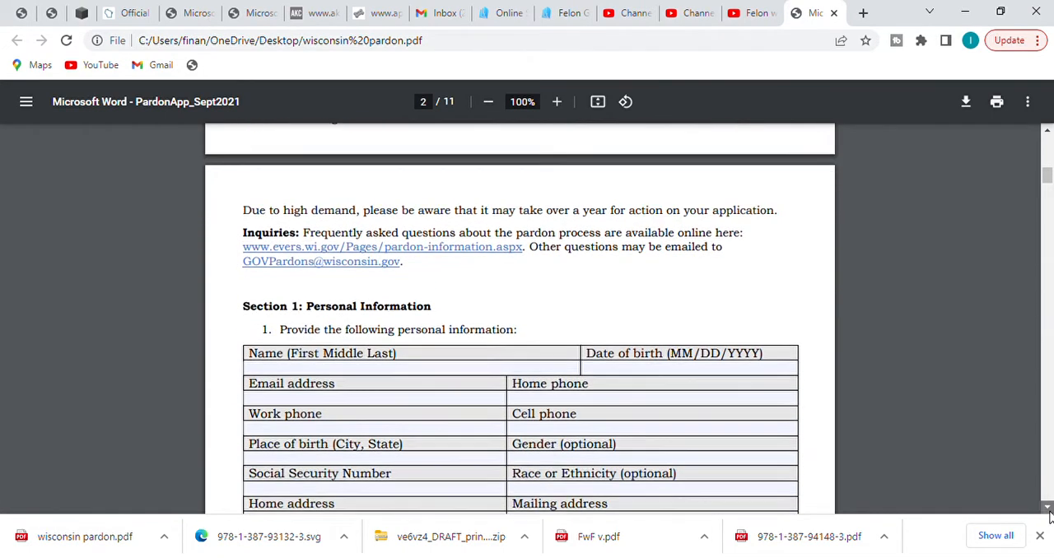
{"action": "scroll", "scroll_direction": "down", "scroll_amount": 3}
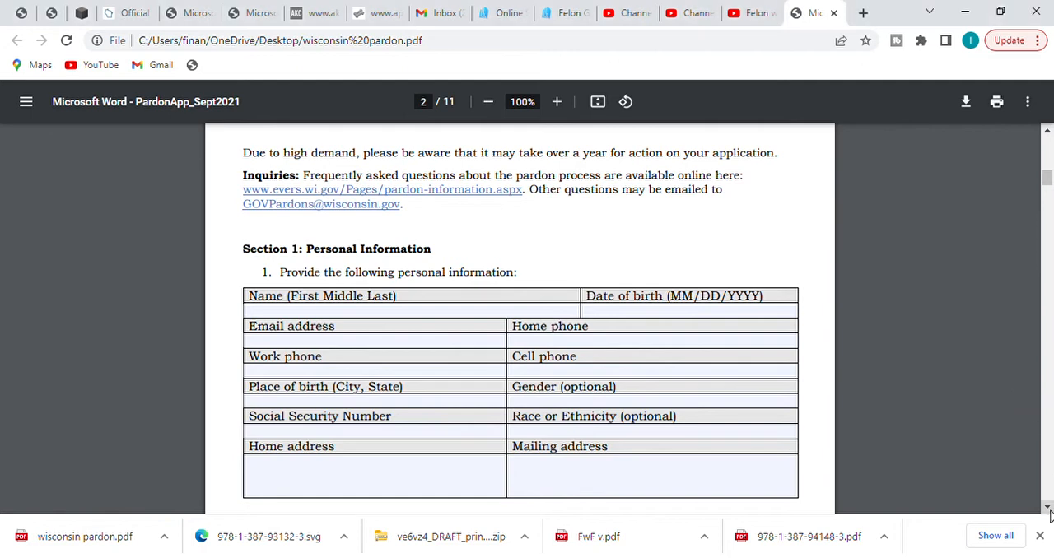
{"action": "scroll", "scroll_direction": "down", "scroll_amount": 3}
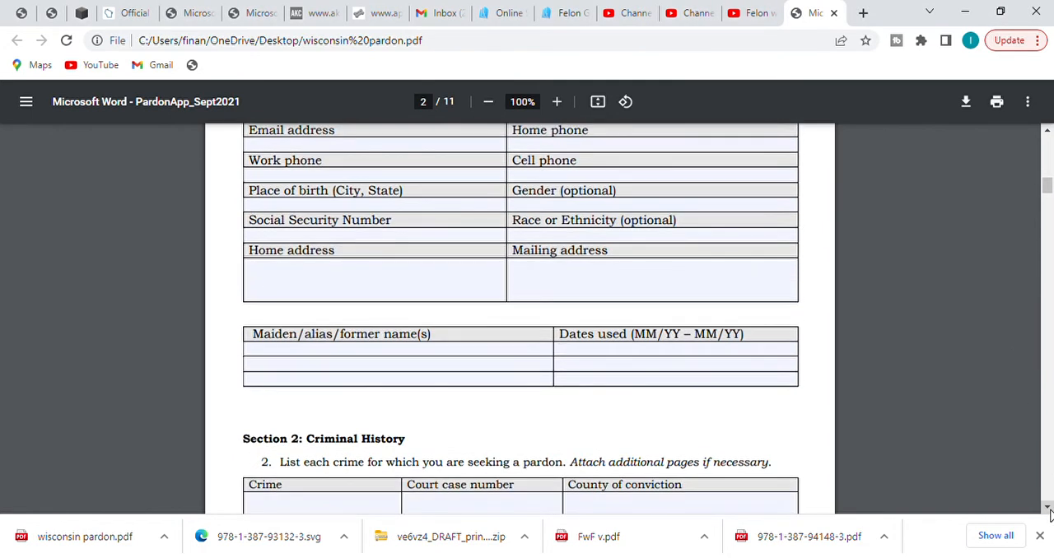
{"action": "scroll", "scroll_direction": "down", "scroll_amount": 3}
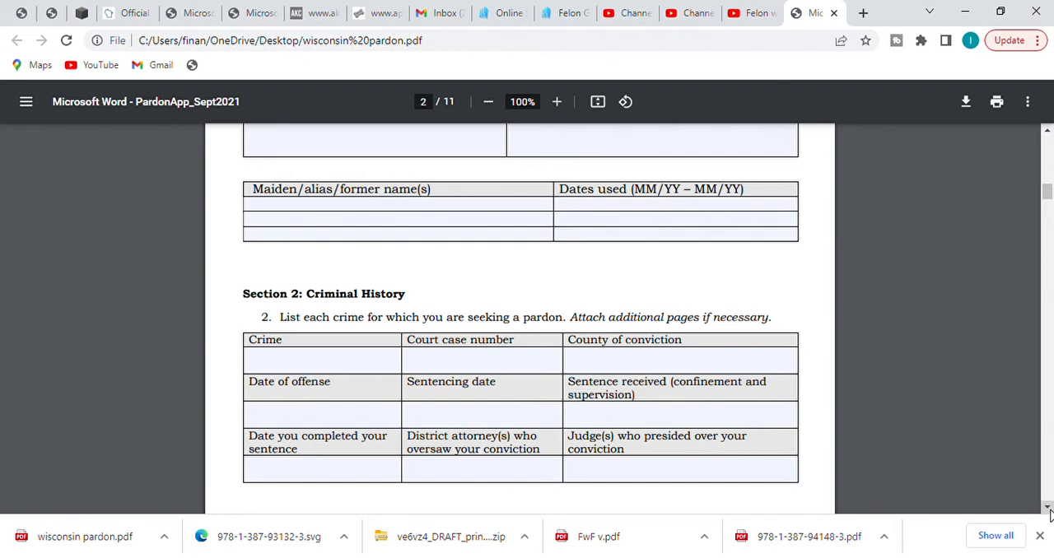
Scroll to page 4's restitution, prior pardon and law enforcement questions, reaching question 8 on restraining orders
{"action": "scroll", "scroll_direction": "down", "scroll_amount": 3}
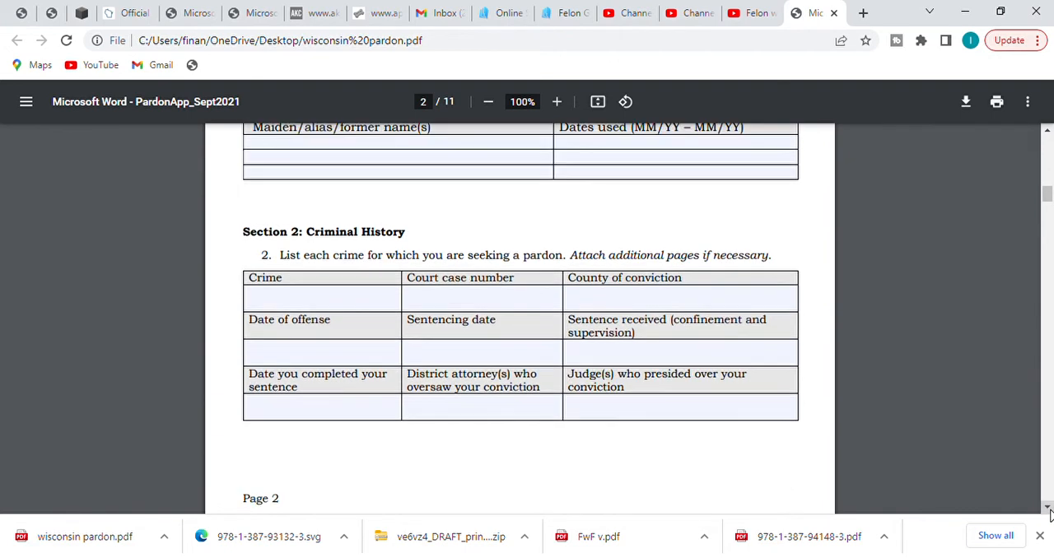
{"action": "scroll", "scroll_direction": "down", "scroll_amount": 3}
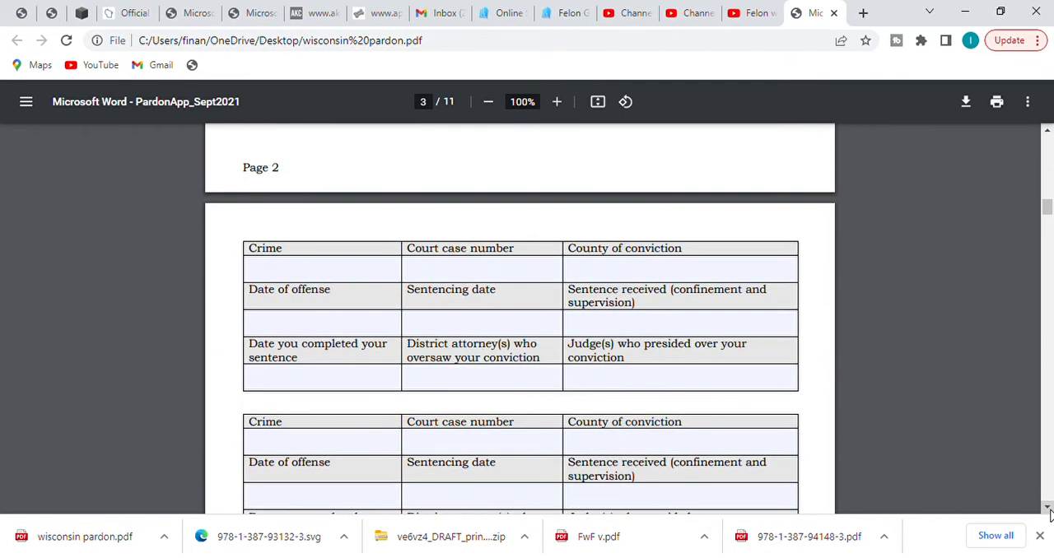
{"action": "scroll", "scroll_direction": "down", "scroll_amount": 3}
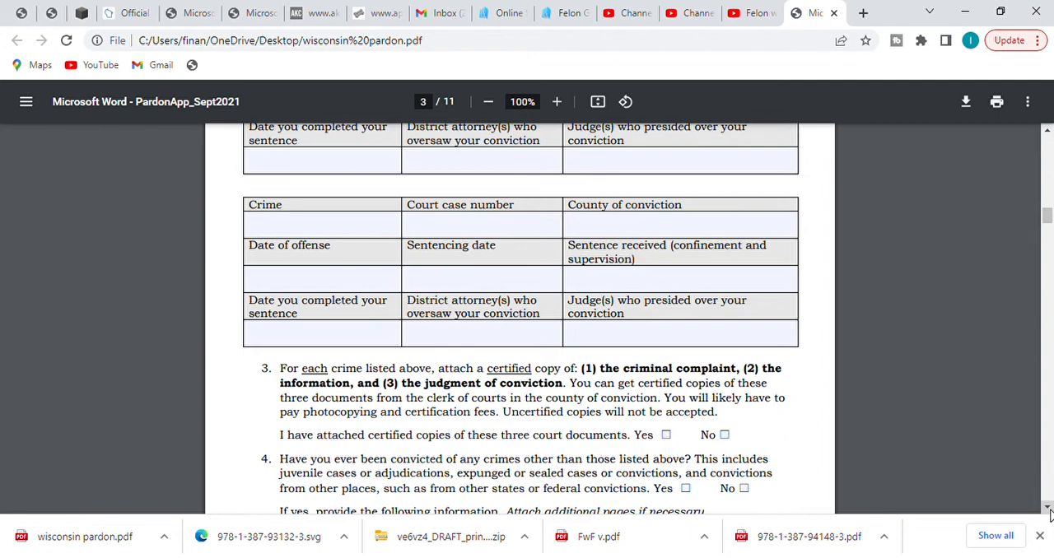
{"action": "scroll", "scroll_direction": "down", "scroll_amount": 3}
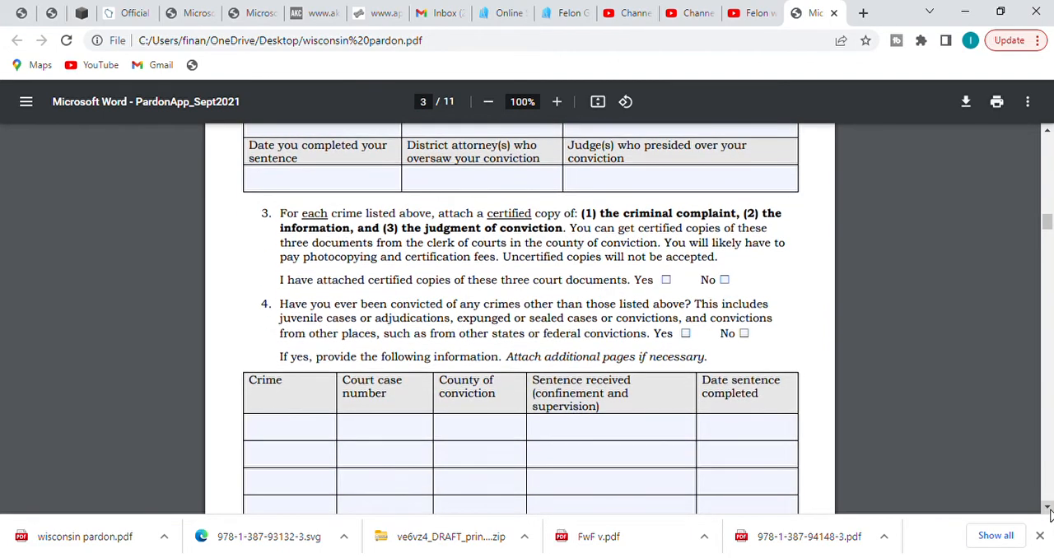
{"action": "scroll", "scroll_direction": "down", "scroll_amount": 3}
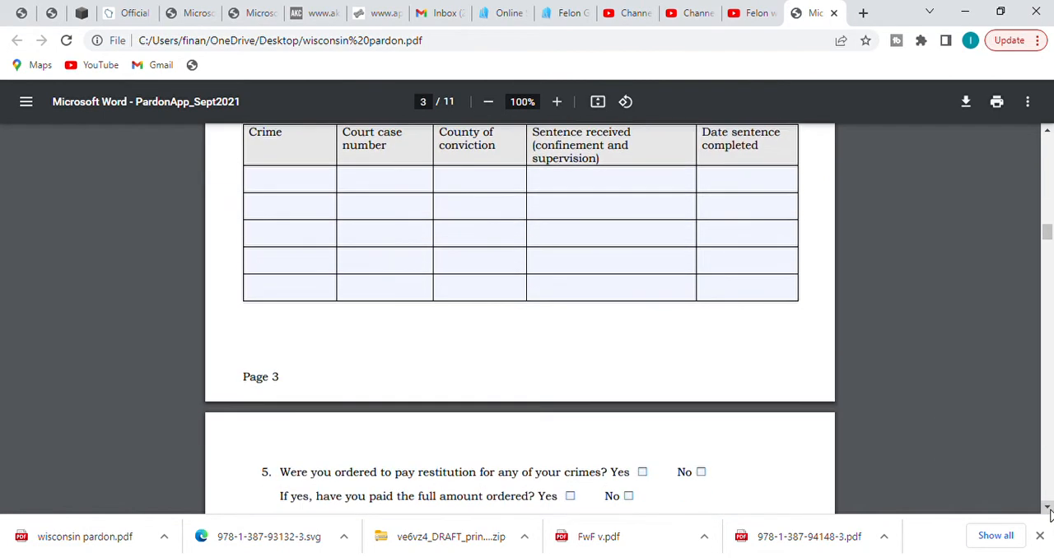
{"action": "scroll", "scroll_direction": "down", "scroll_amount": 3}
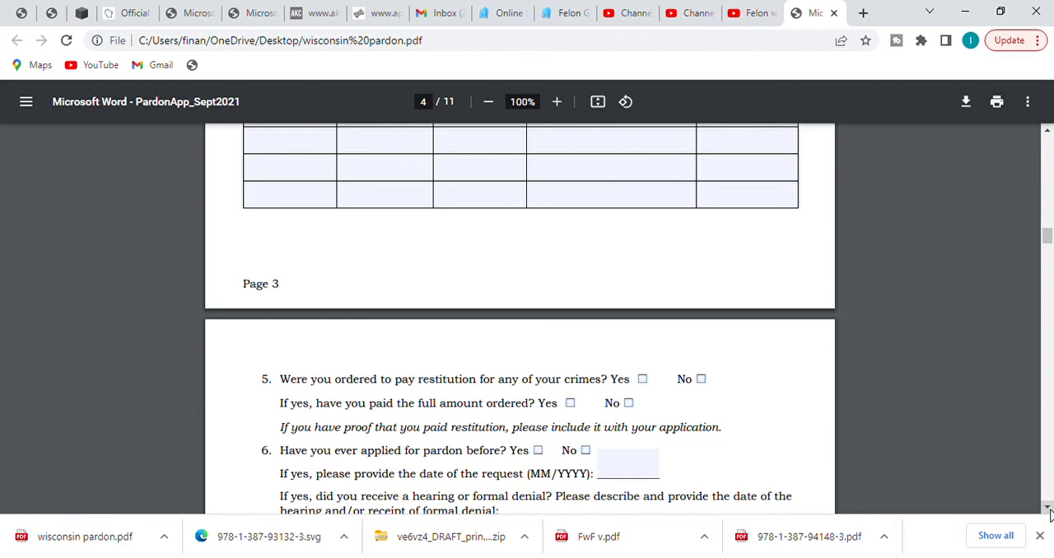
{"action": "scroll", "scroll_direction": "down", "scroll_amount": 3}
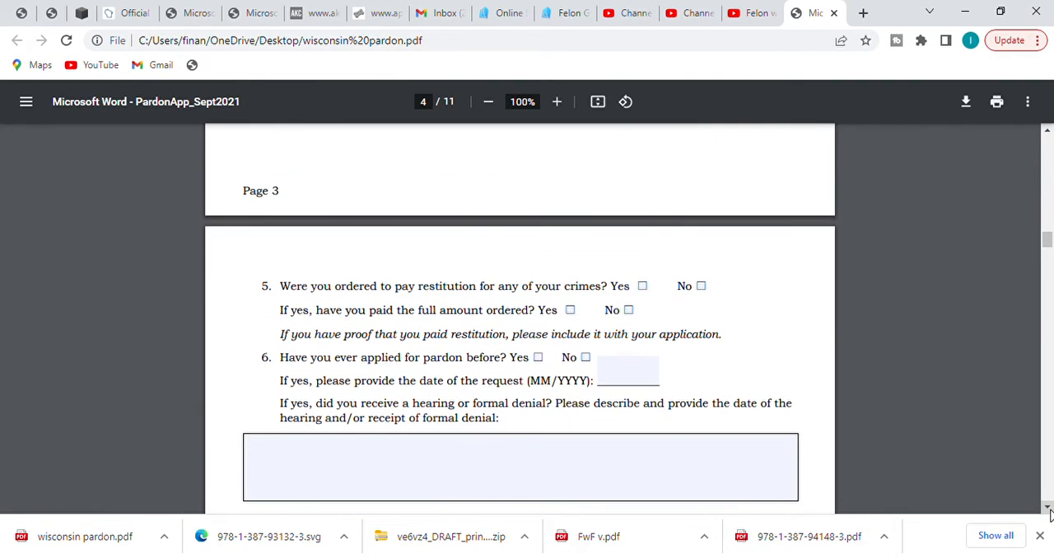
{"action": "scroll", "scroll_direction": "down", "scroll_amount": 3}
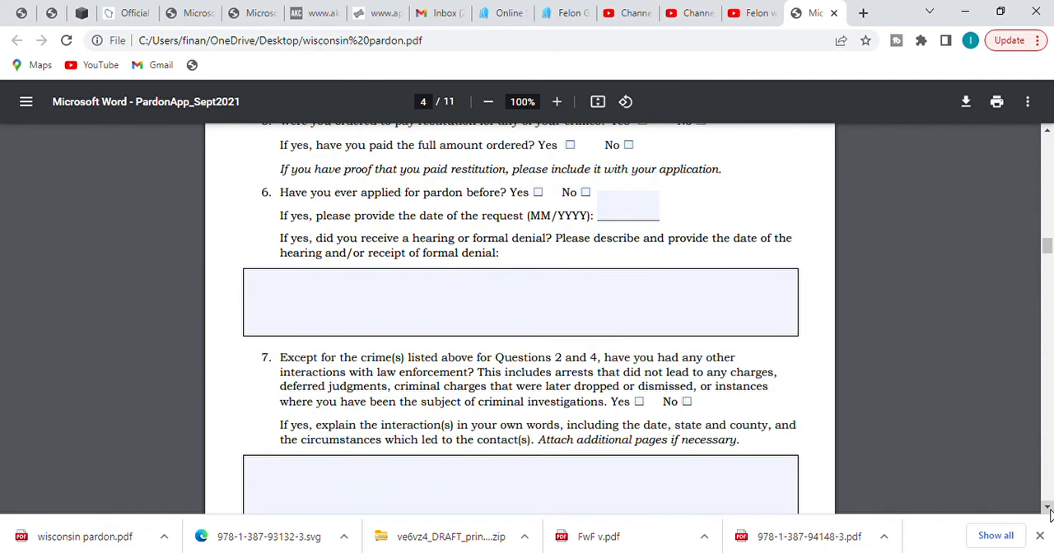
{"action": "scroll", "scroll_direction": "down", "scroll_amount": 3}
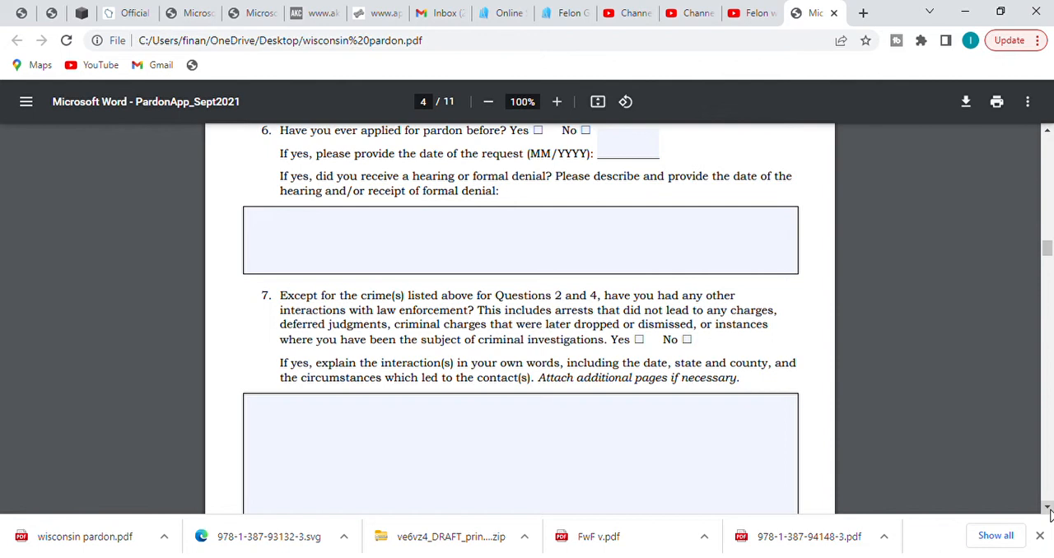
{"action": "scroll", "scroll_direction": "down", "scroll_amount": 3}
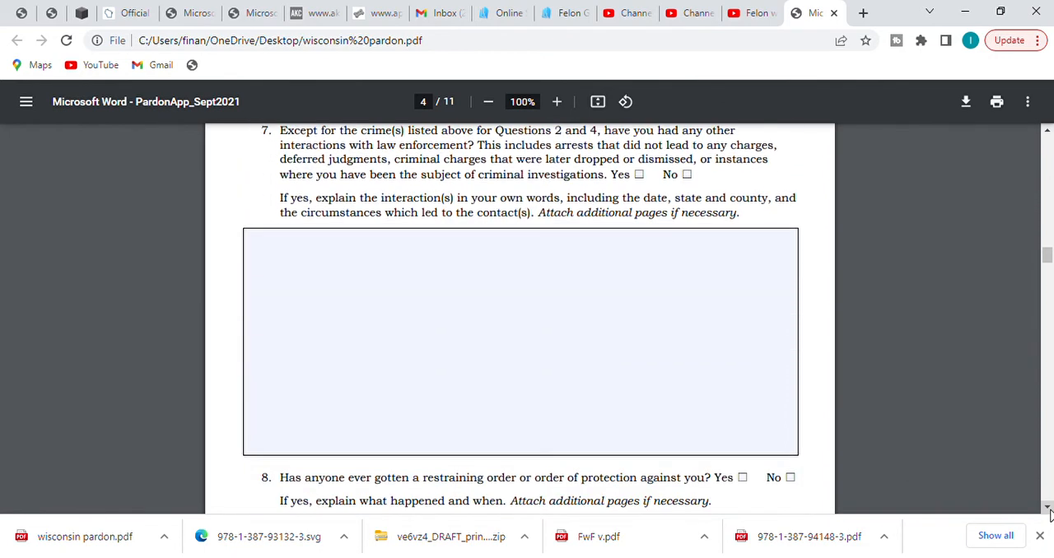
{"action": "scroll", "scroll_direction": "down", "scroll_amount": 3}
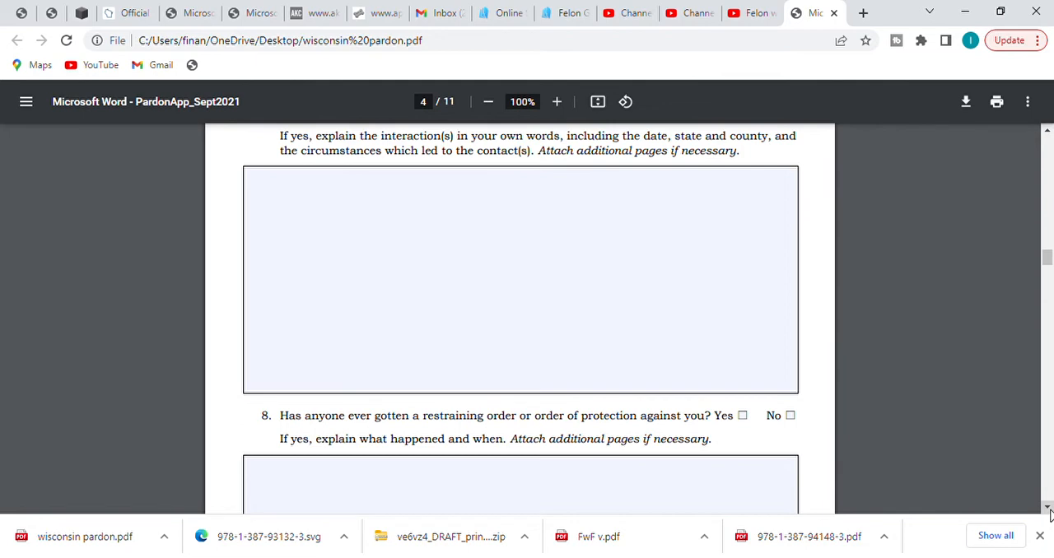
Scroll through pages 5 and 6 into Section 3 until question 11 sits at the top
{"action": "scroll", "scroll_direction": "down", "scroll_amount": 3}
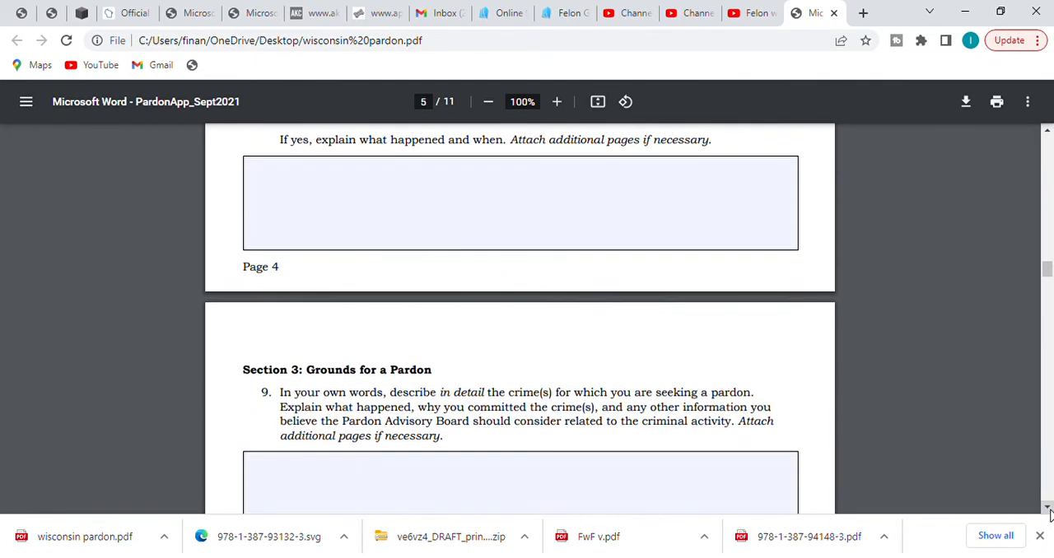
{"action": "scroll", "scroll_direction": "down", "scroll_amount": 3}
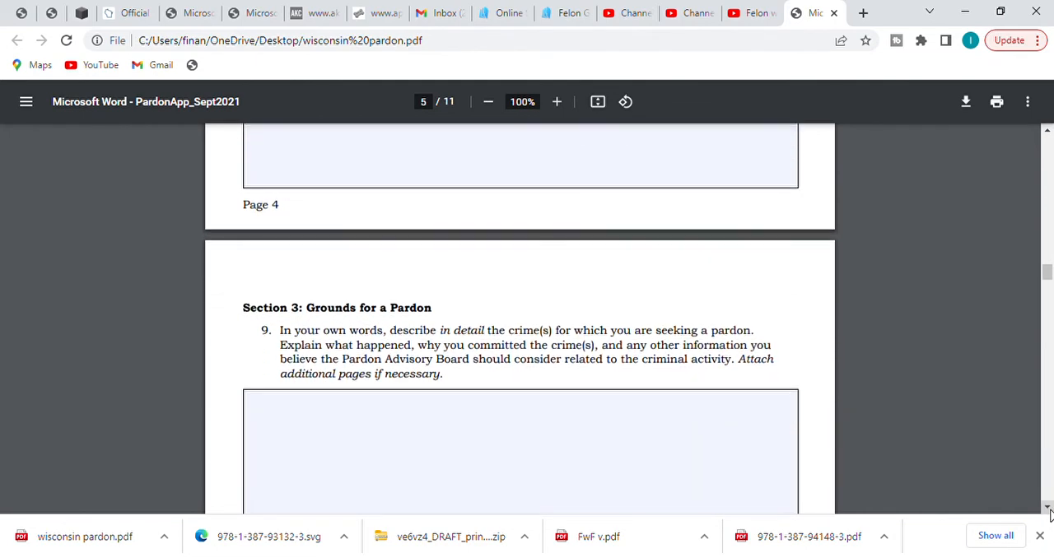
{"action": "scroll", "scroll_direction": "down", "scroll_amount": 3}
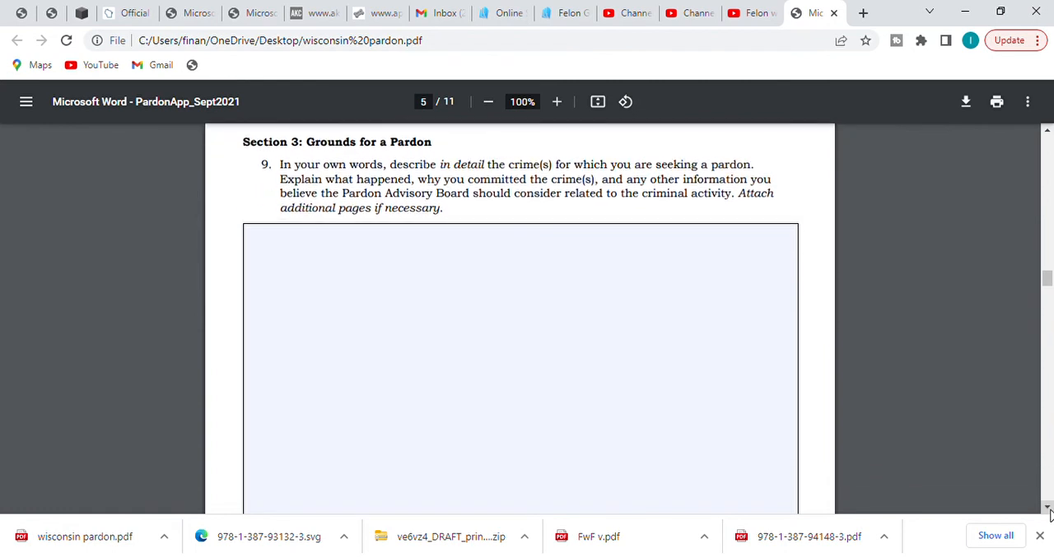
{"action": "scroll", "scroll_direction": "down", "scroll_amount": 3}
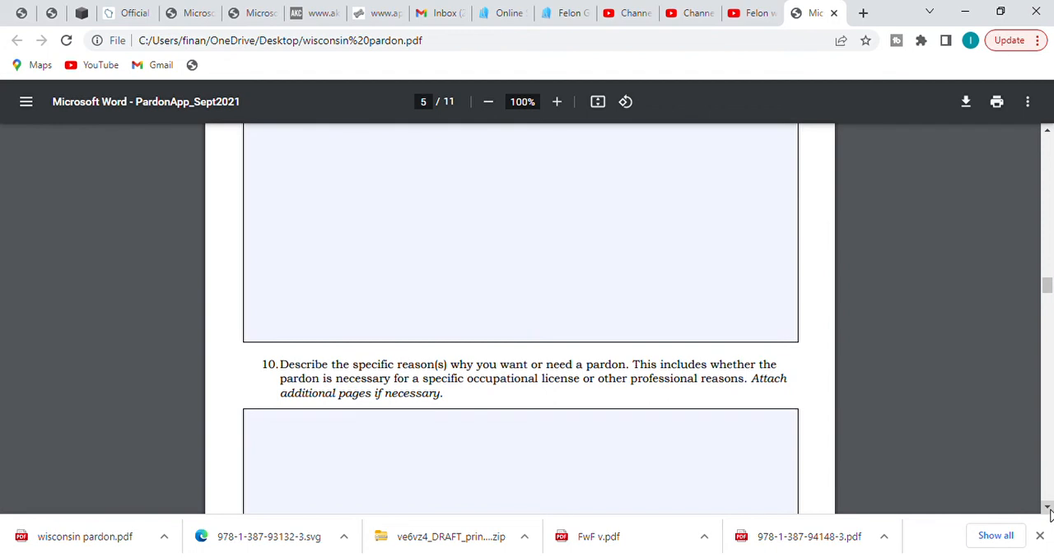
{"action": "scroll", "scroll_direction": "down", "scroll_amount": 3}
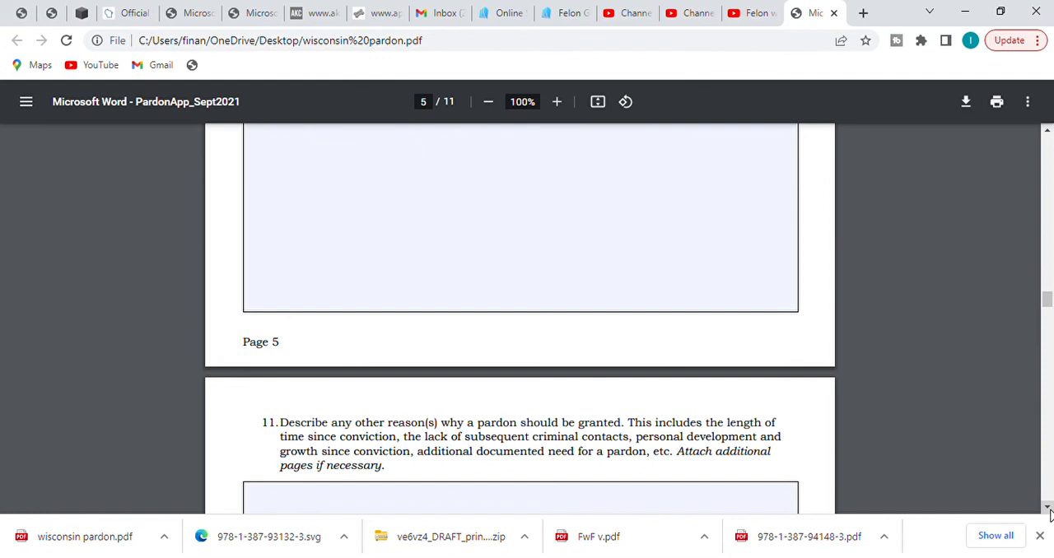
{"action": "scroll", "scroll_direction": "down", "scroll_amount": 3}
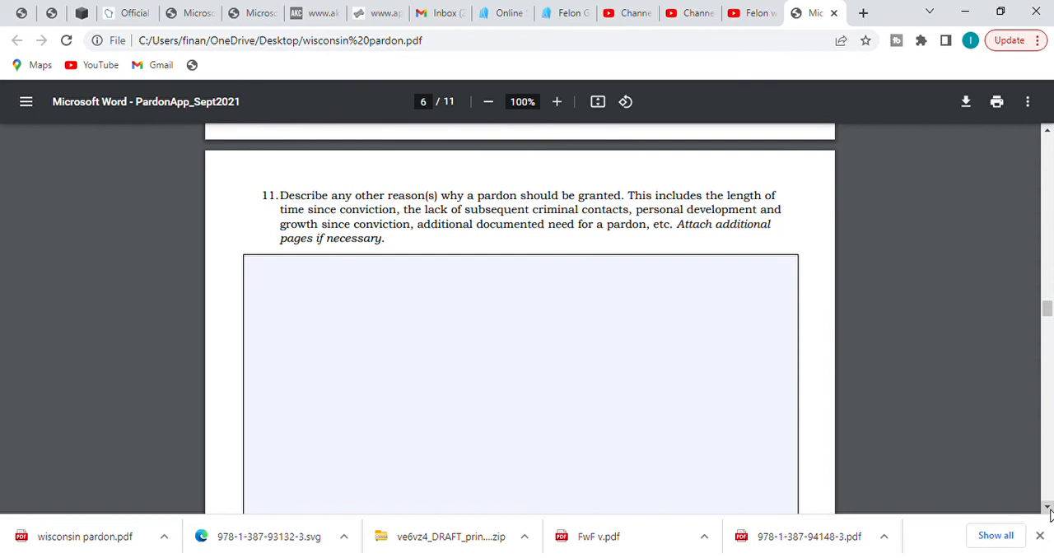
Scroll past pages 6–9's authorization, certification and checklist to page 10's Notice to Judge
{"action": "scroll", "scroll_direction": "down", "scroll_amount": 3}
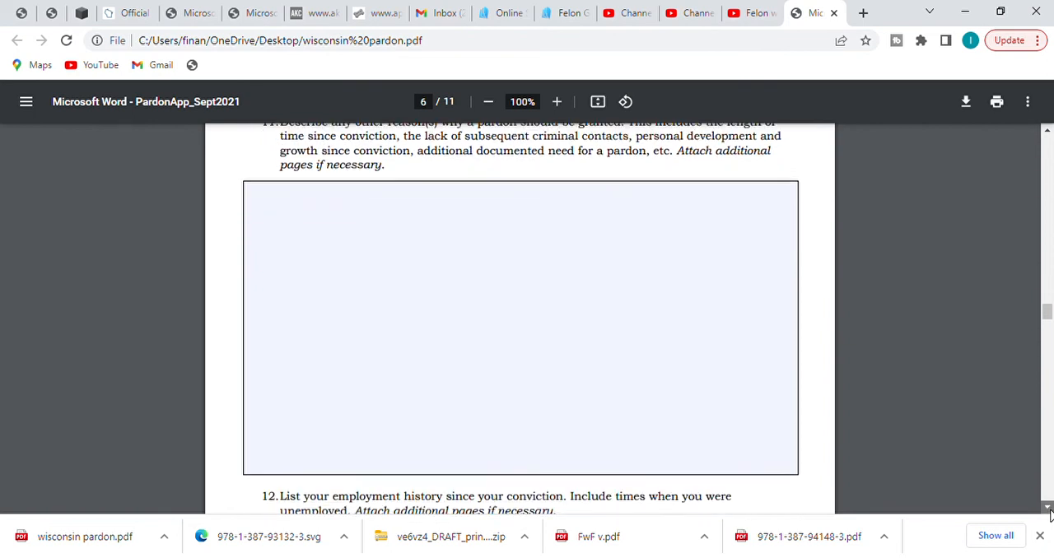
{"action": "scroll", "scroll_direction": "down", "scroll_amount": 3}
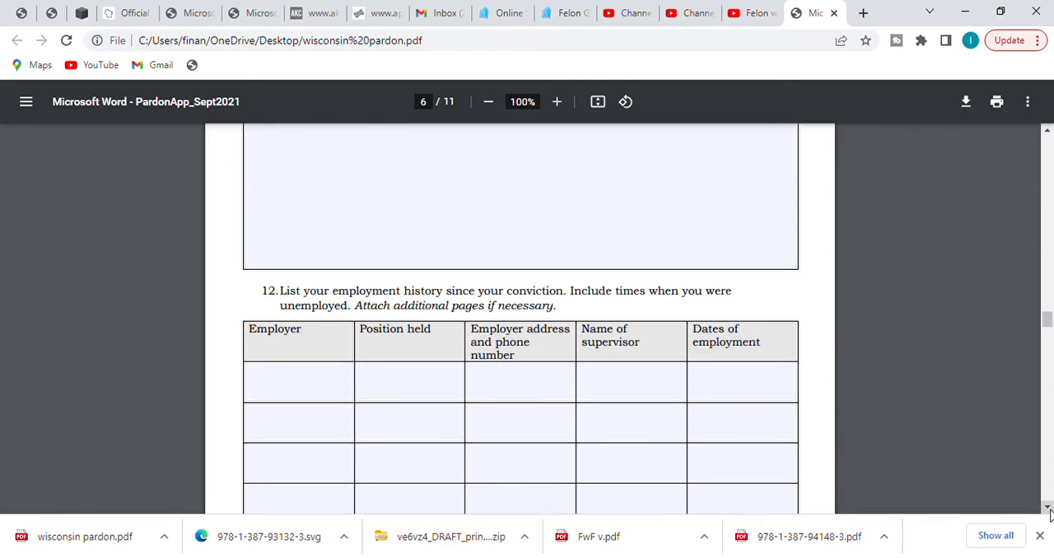
{"action": "scroll", "scroll_direction": "down", "scroll_amount": 3}
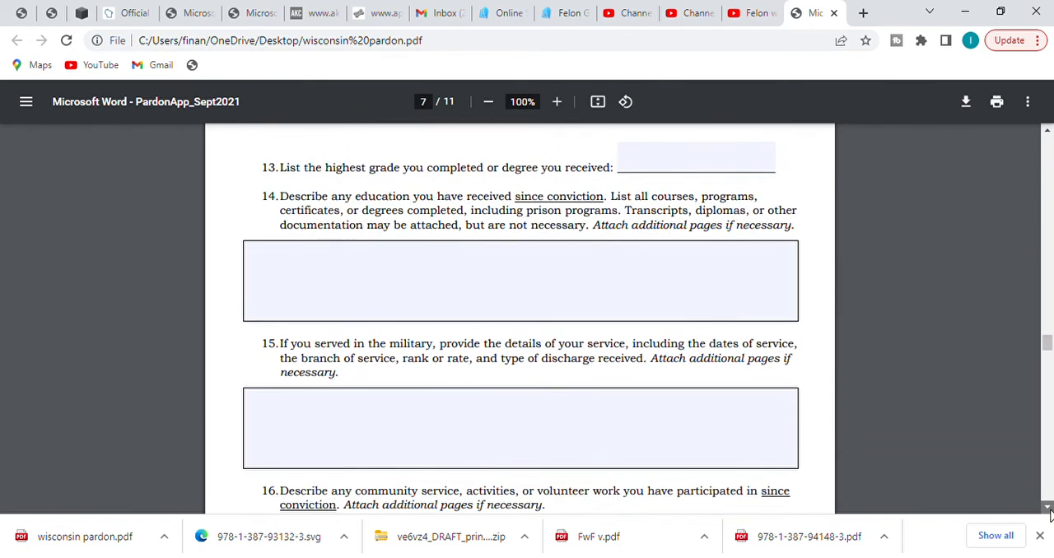
{"action": "scroll", "scroll_direction": "down", "scroll_amount": 3}
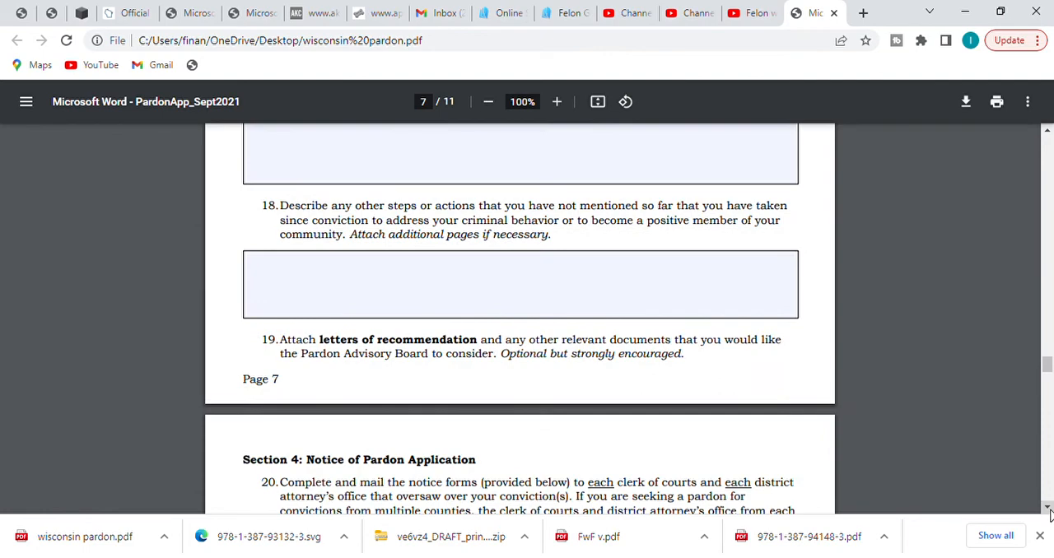
{"action": "scroll", "scroll_direction": "down", "scroll_amount": 3}
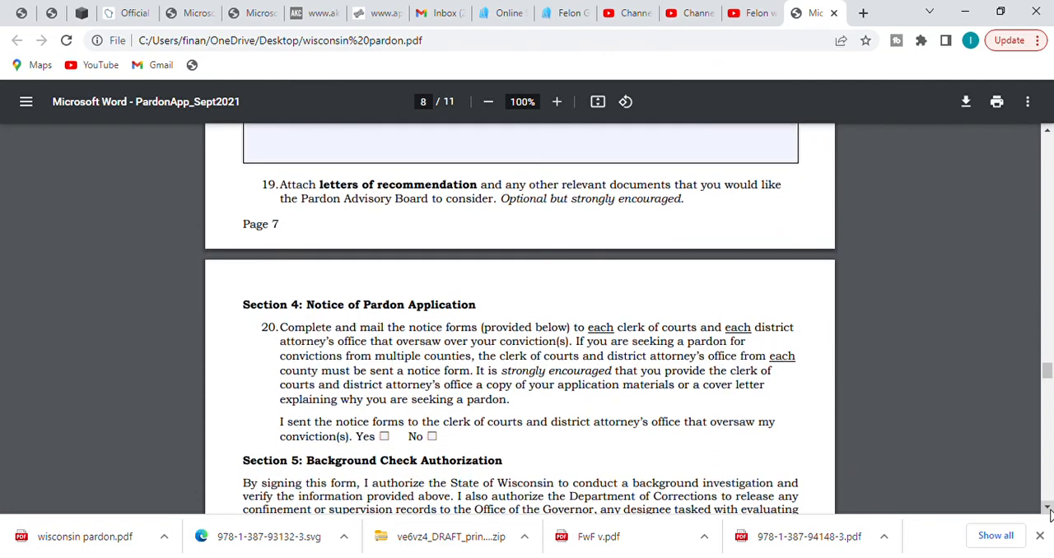
{"action": "scroll", "scroll_direction": "down", "scroll_amount": 3}
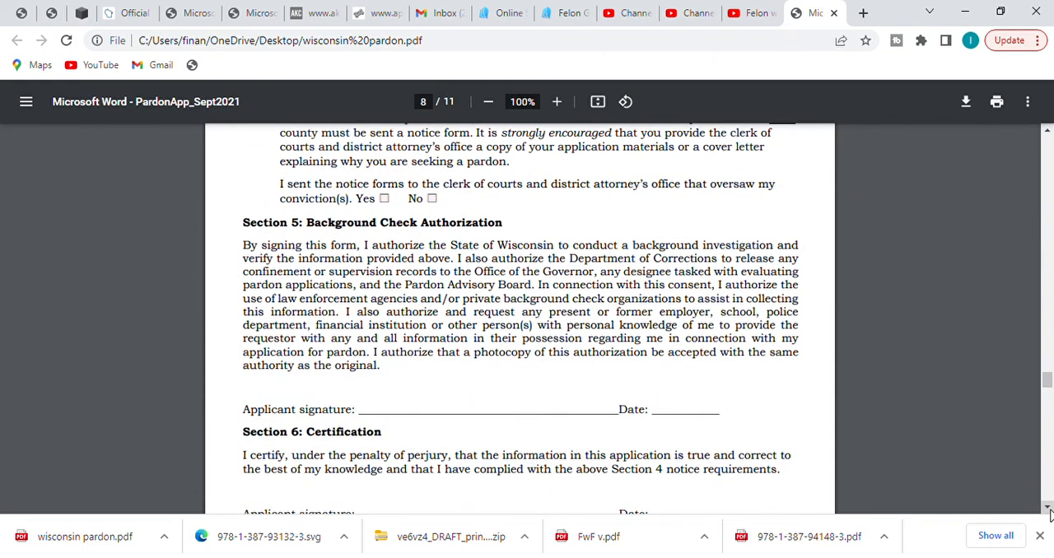
{"action": "scroll", "scroll_direction": "down", "scroll_amount": 3}
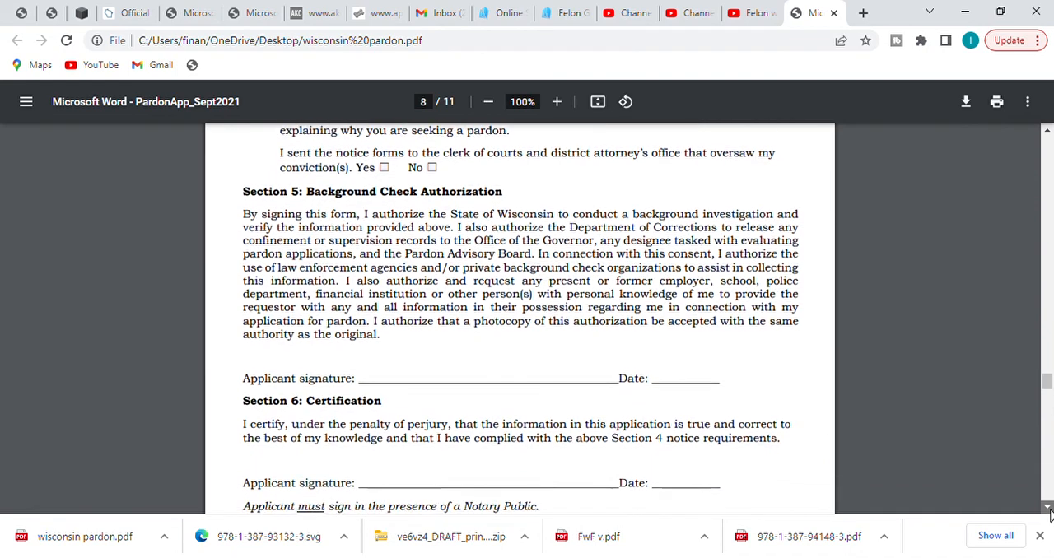
{"action": "scroll", "scroll_direction": "down", "scroll_amount": 3}
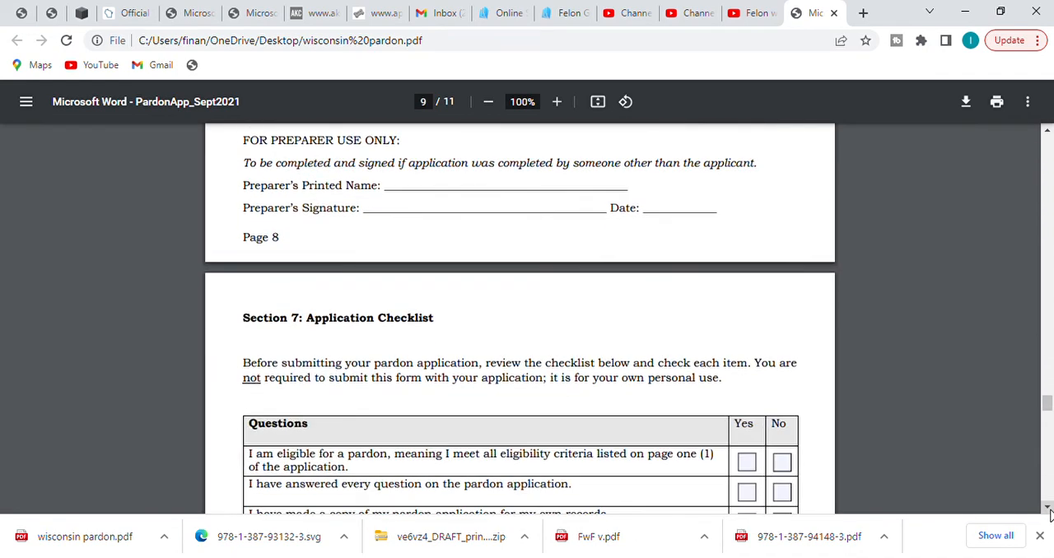
{"action": "scroll", "scroll_direction": "down", "scroll_amount": 3}
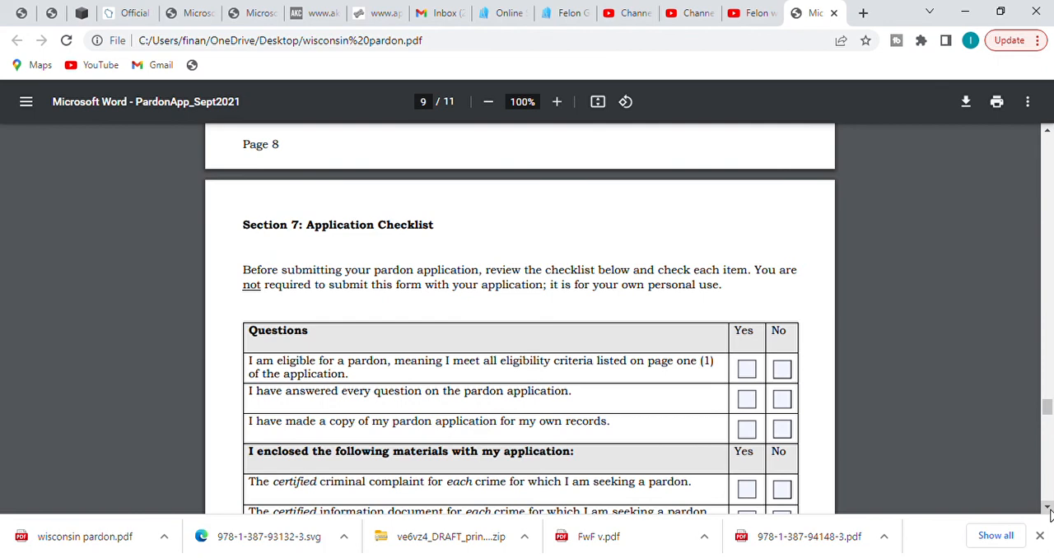
{"action": "scroll", "scroll_direction": "down", "scroll_amount": 3}
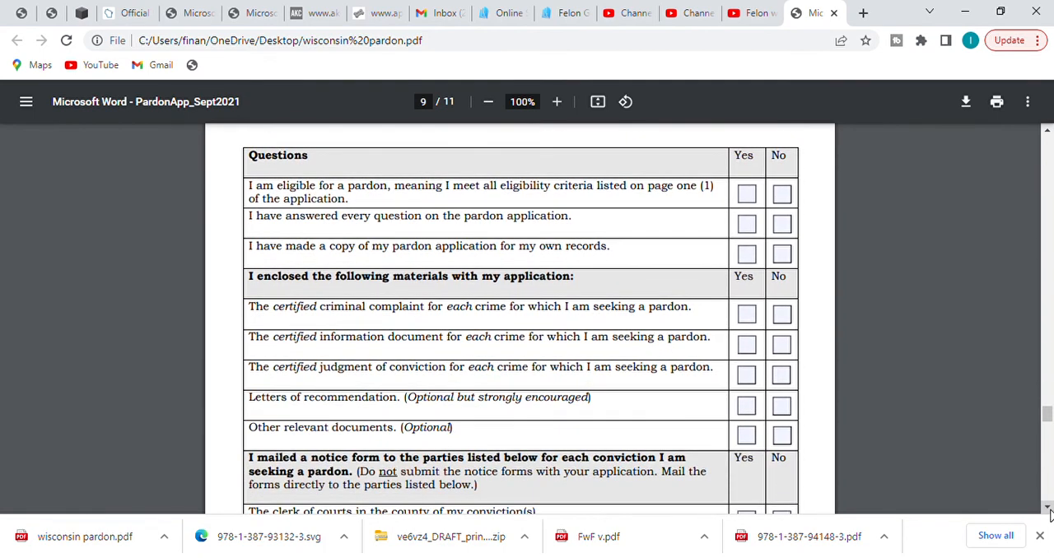
{"action": "scroll", "scroll_direction": "down", "scroll_amount": 3}
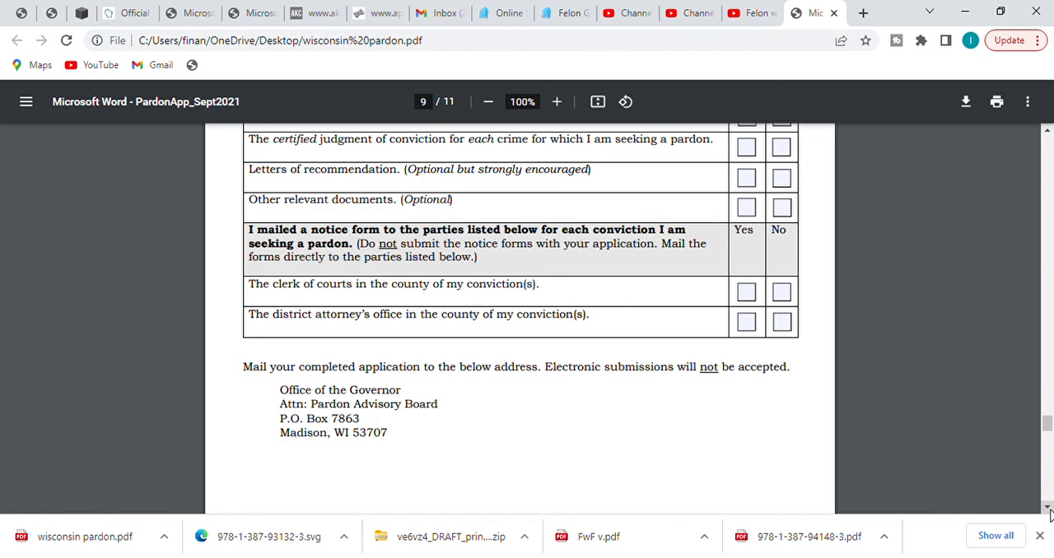
{"action": "scroll", "scroll_direction": "down", "scroll_amount": 3}
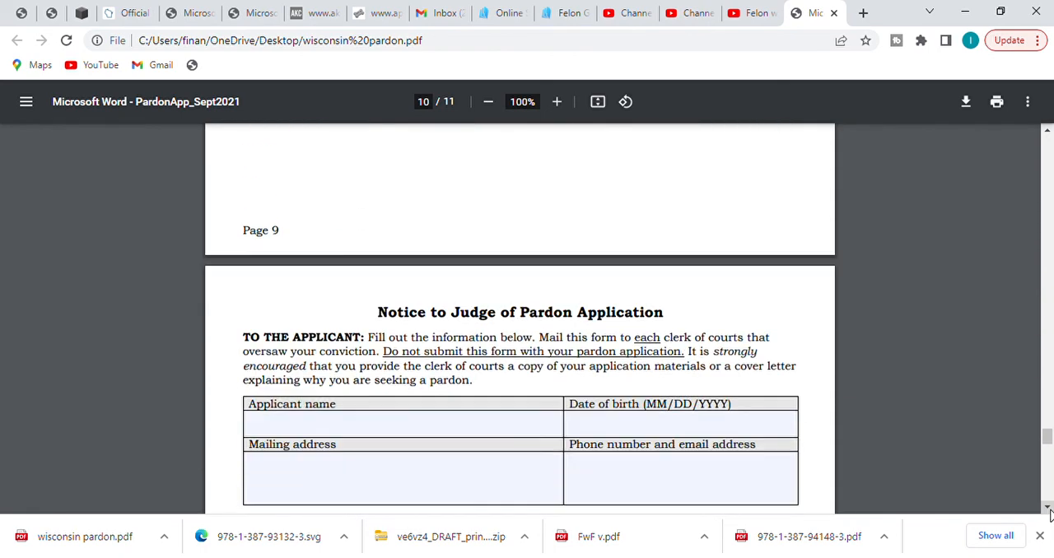
Scroll from page 10 to page 11's Notice to District Attorney, with DA comment and signature fields
{"action": "scroll", "scroll_direction": "down", "scroll_amount": 3}
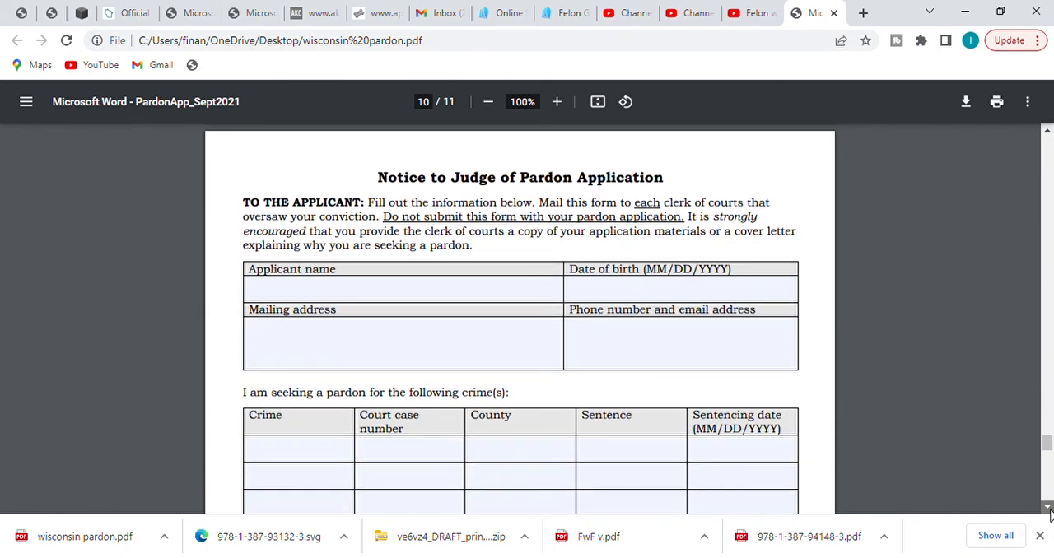
{"action": "scroll", "scroll_direction": "down", "scroll_amount": 3}
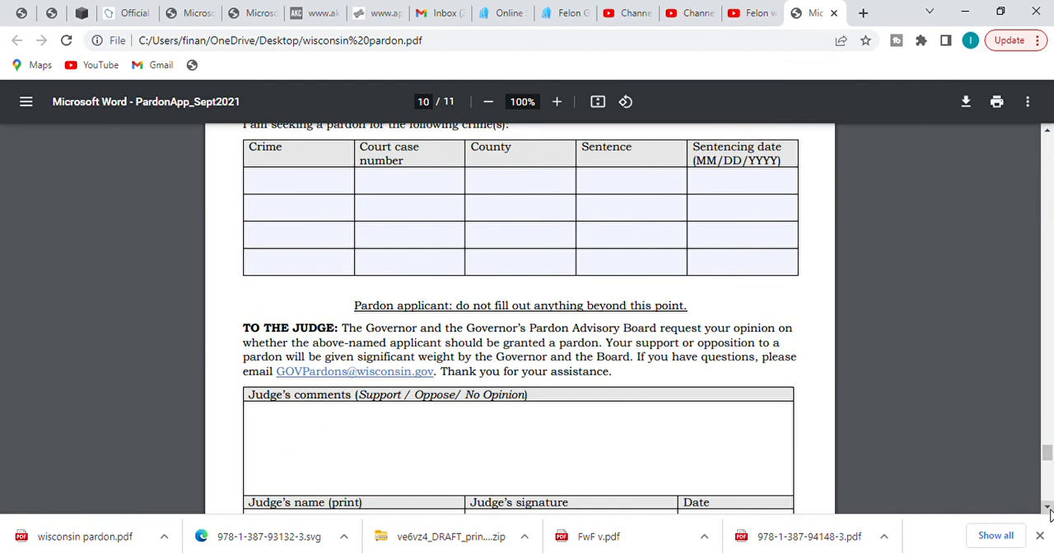
{"action": "scroll", "scroll_direction": "down", "scroll_amount": 3}
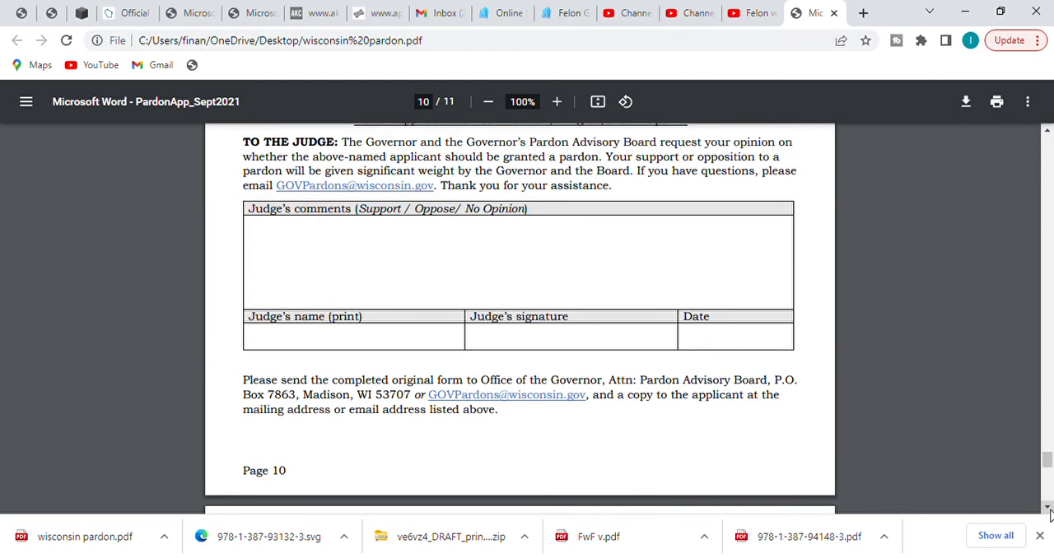
{"action": "scroll", "scroll_direction": "down", "scroll_amount": 3}
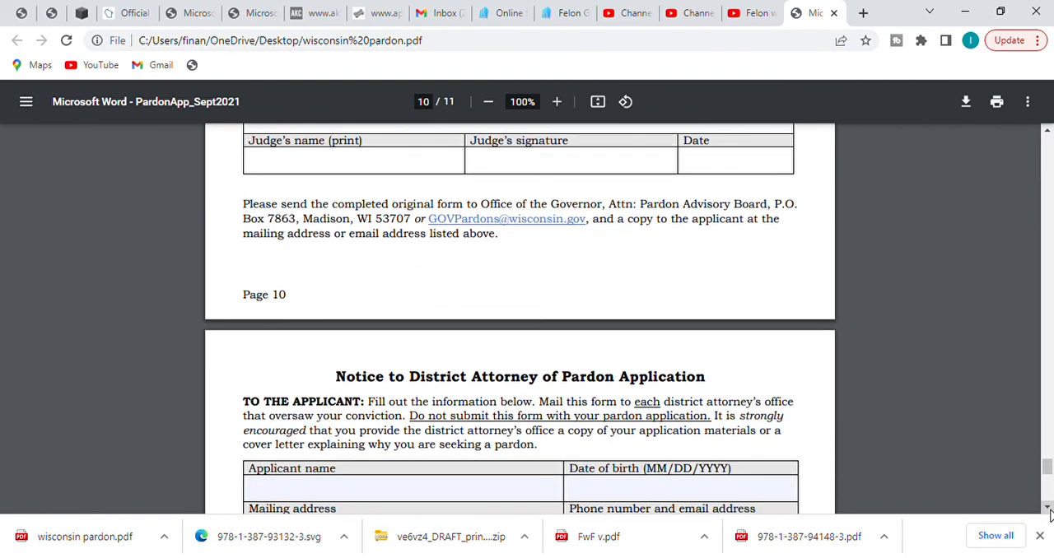
{"action": "scroll", "scroll_direction": "down", "scroll_amount": 3}
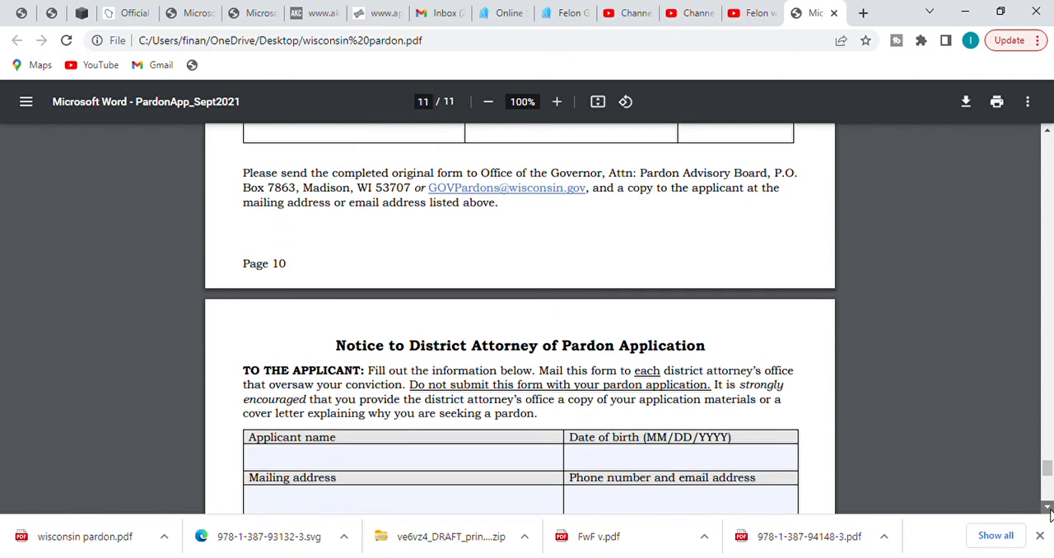
{"action": "scroll", "scroll_direction": "down", "scroll_amount": 3}
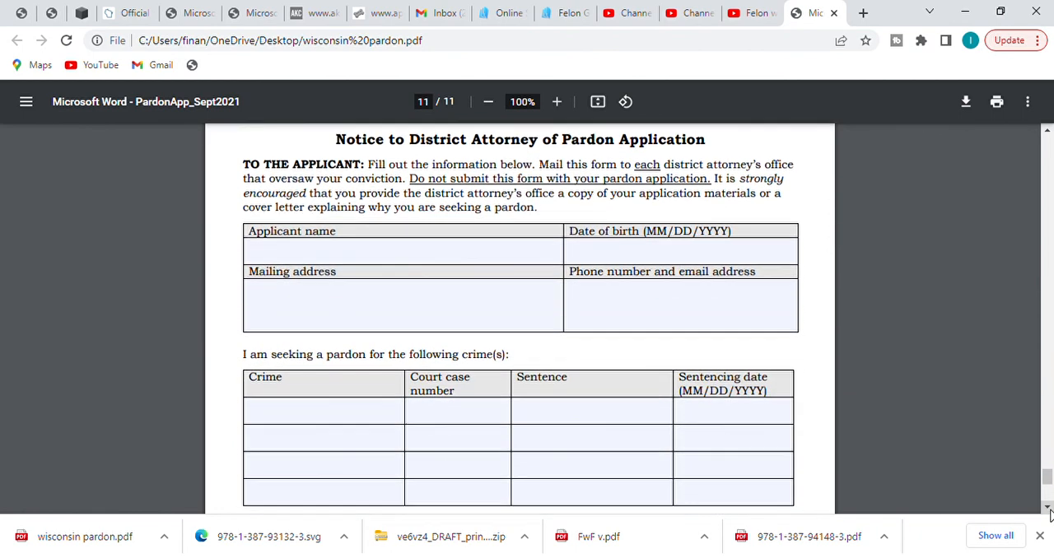
{"action": "scroll", "scroll_direction": "down", "scroll_amount": 3}
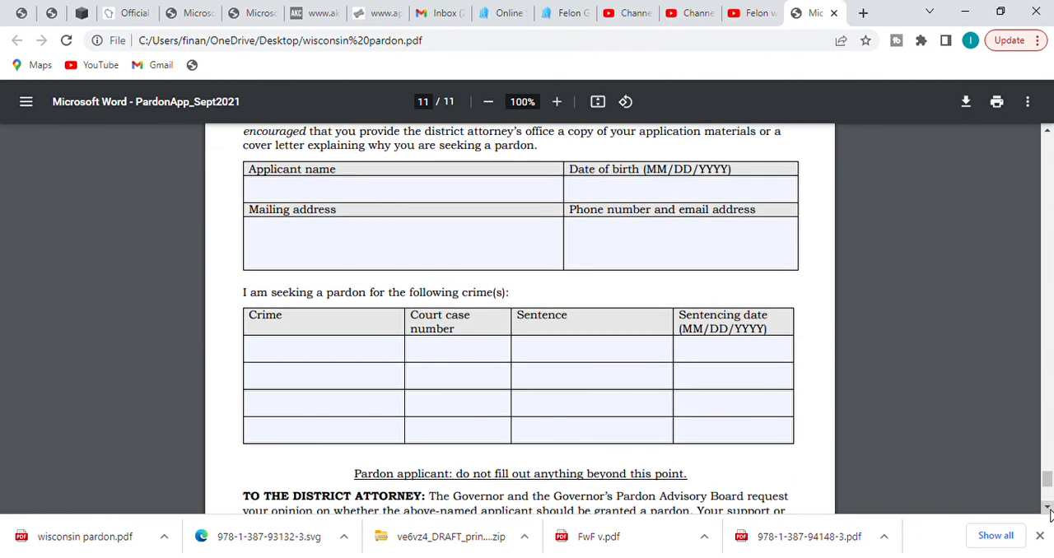
{"action": "scroll", "scroll_direction": "down", "scroll_amount": 3}
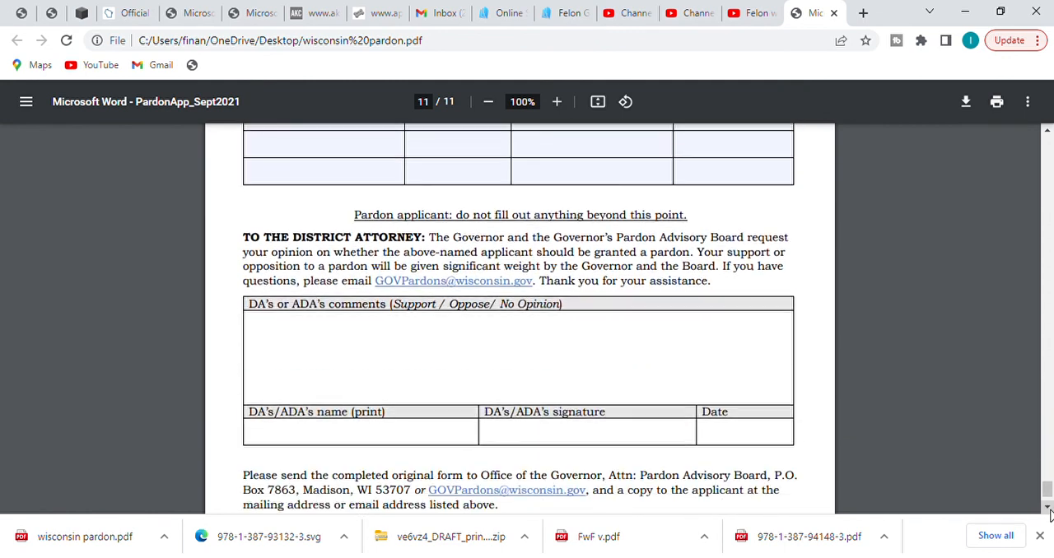